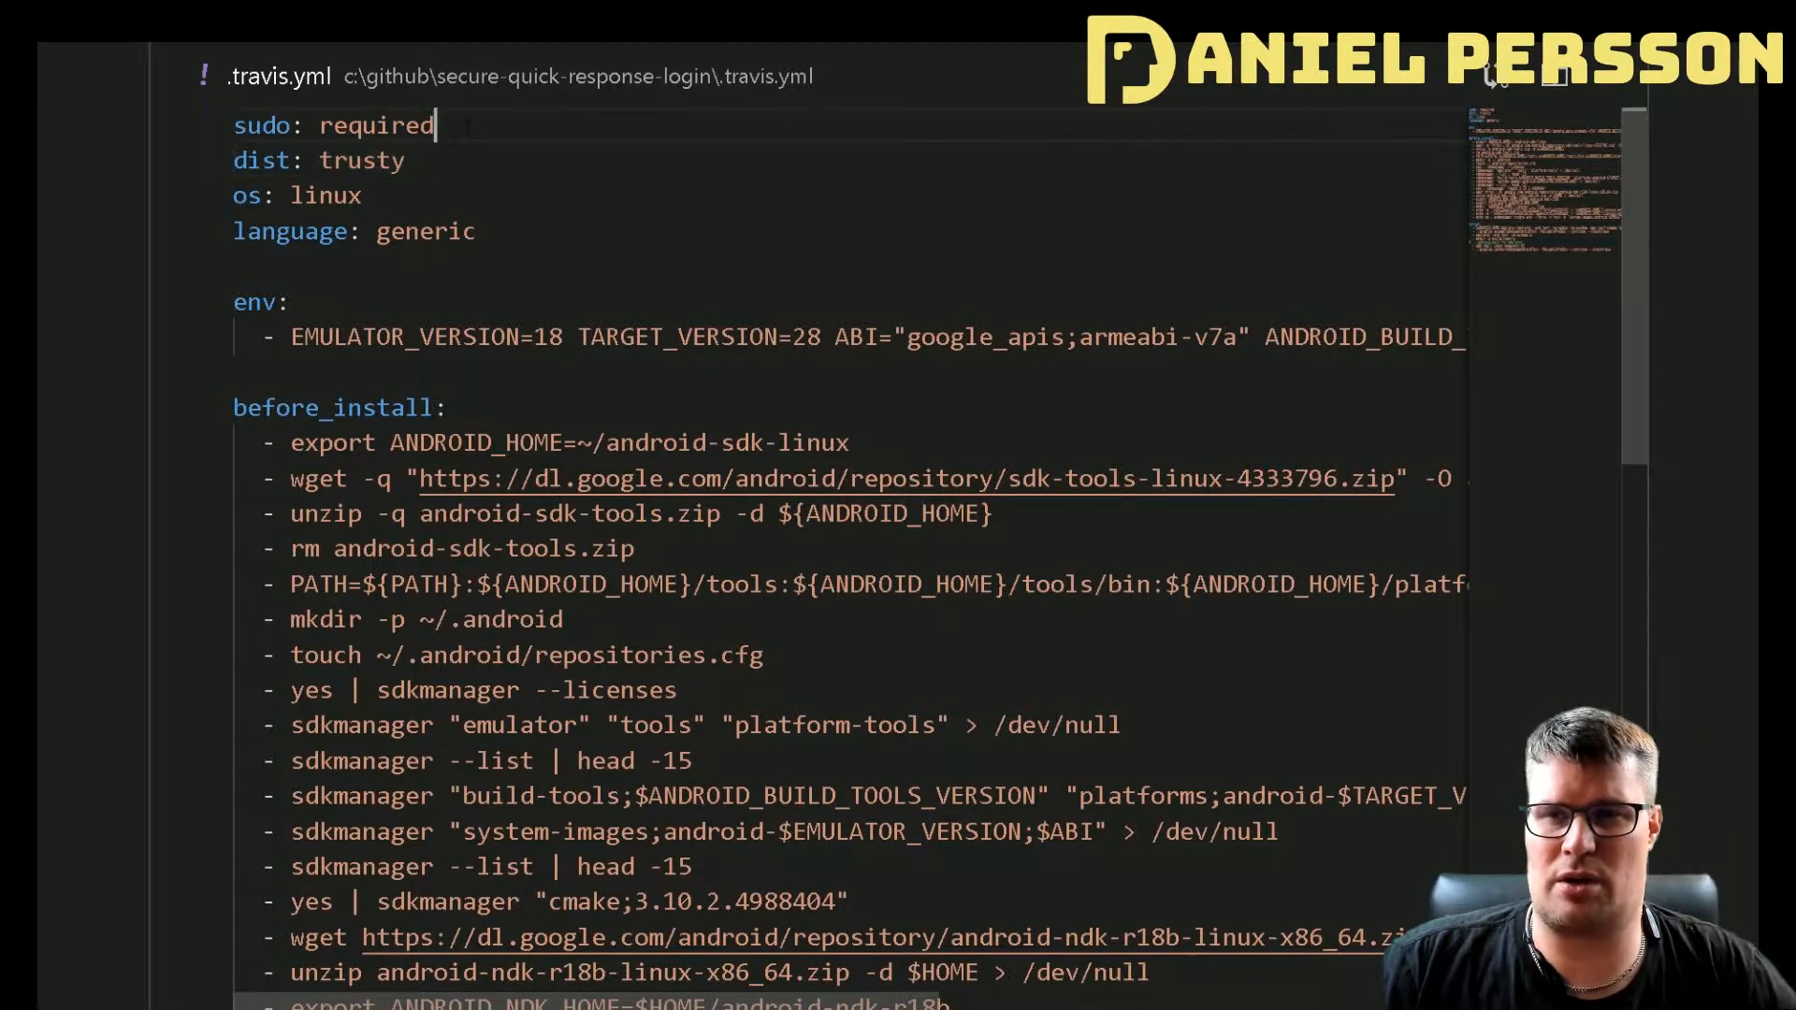
# Highlight sudo, dist: trusty, TARGET_VERSION and the armeabi-v7a google_apis ABI value.
pyautogui.doubleClick(376, 124)
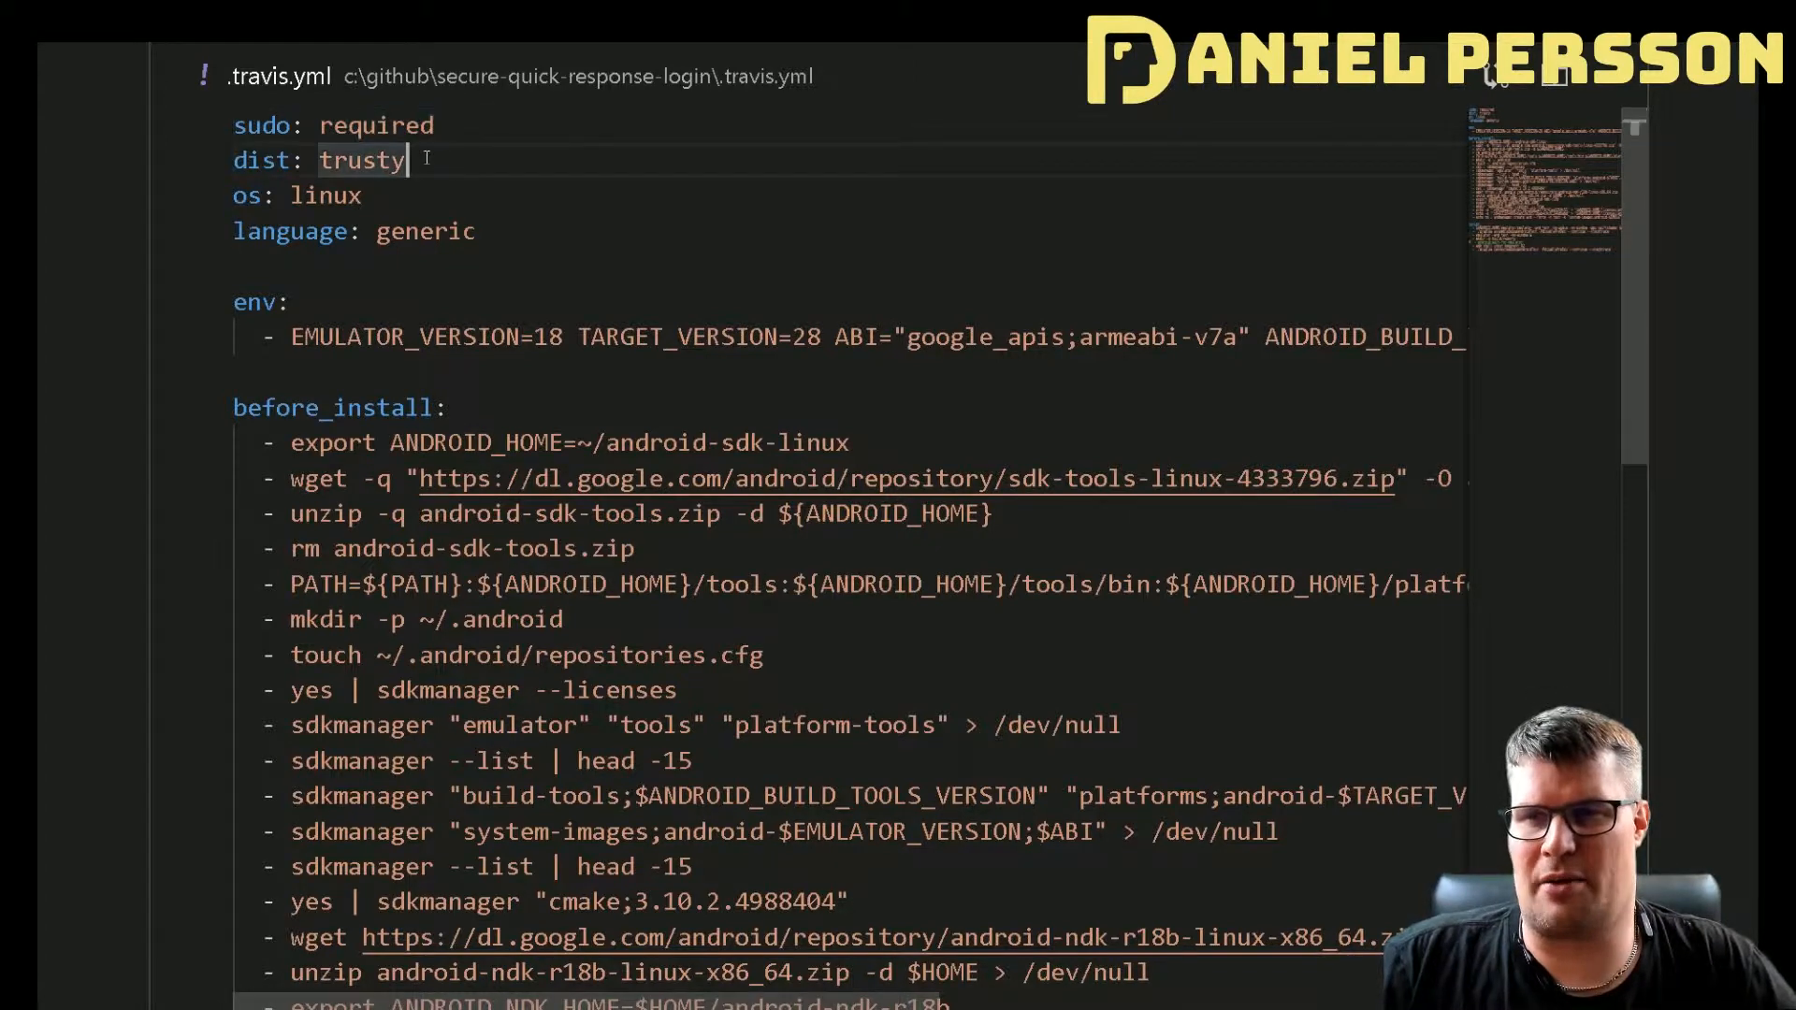
pyautogui.tripleClick(321, 160)
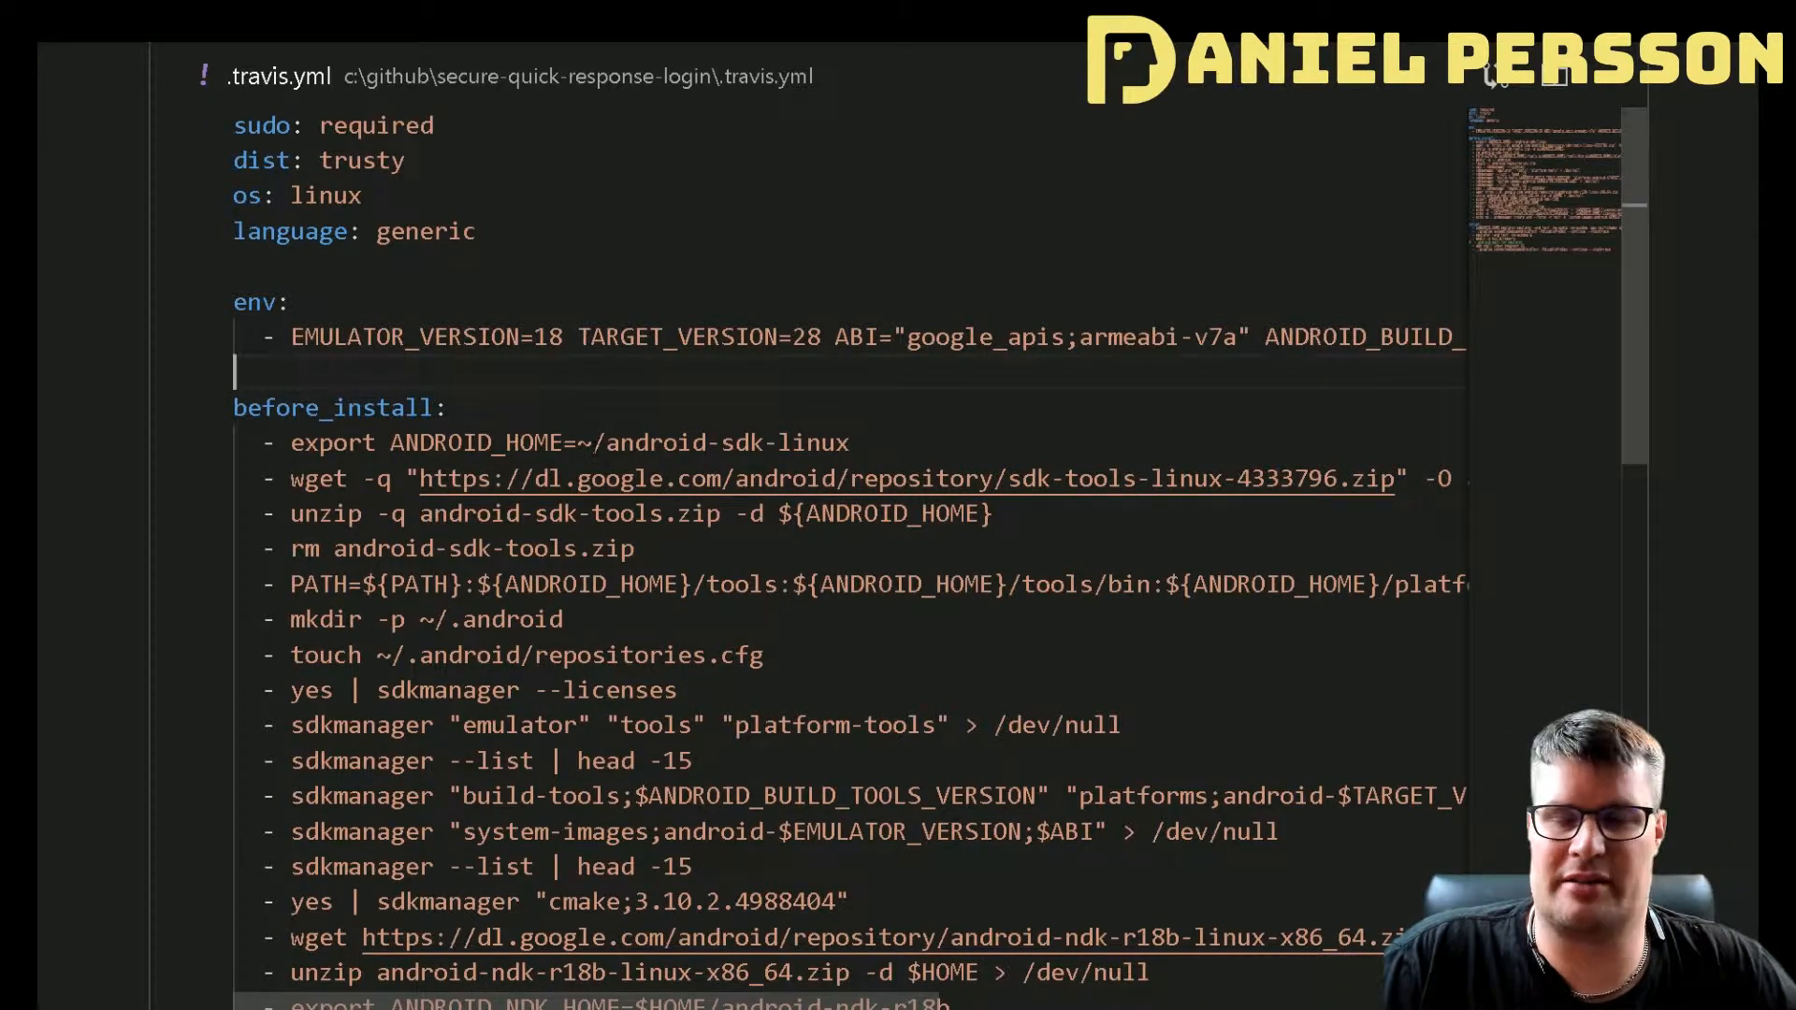
pyautogui.doubleClick(404, 335)
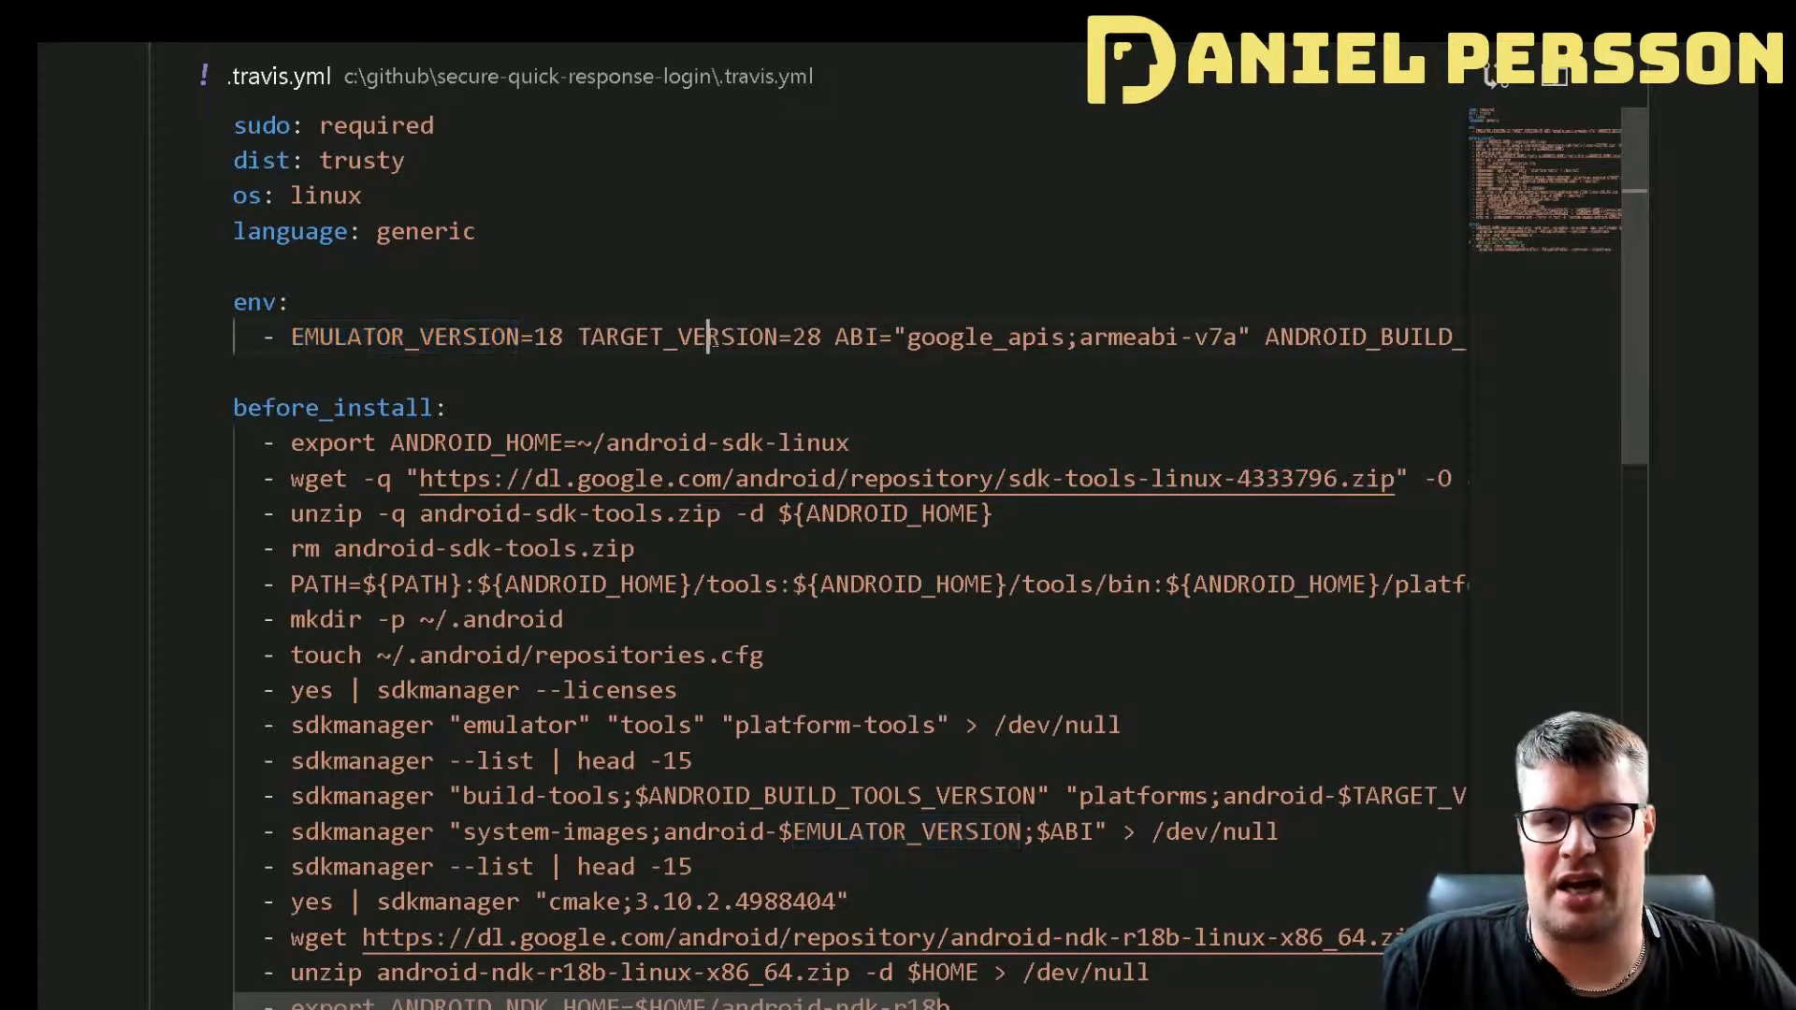
pyautogui.doubleClick(674, 337)
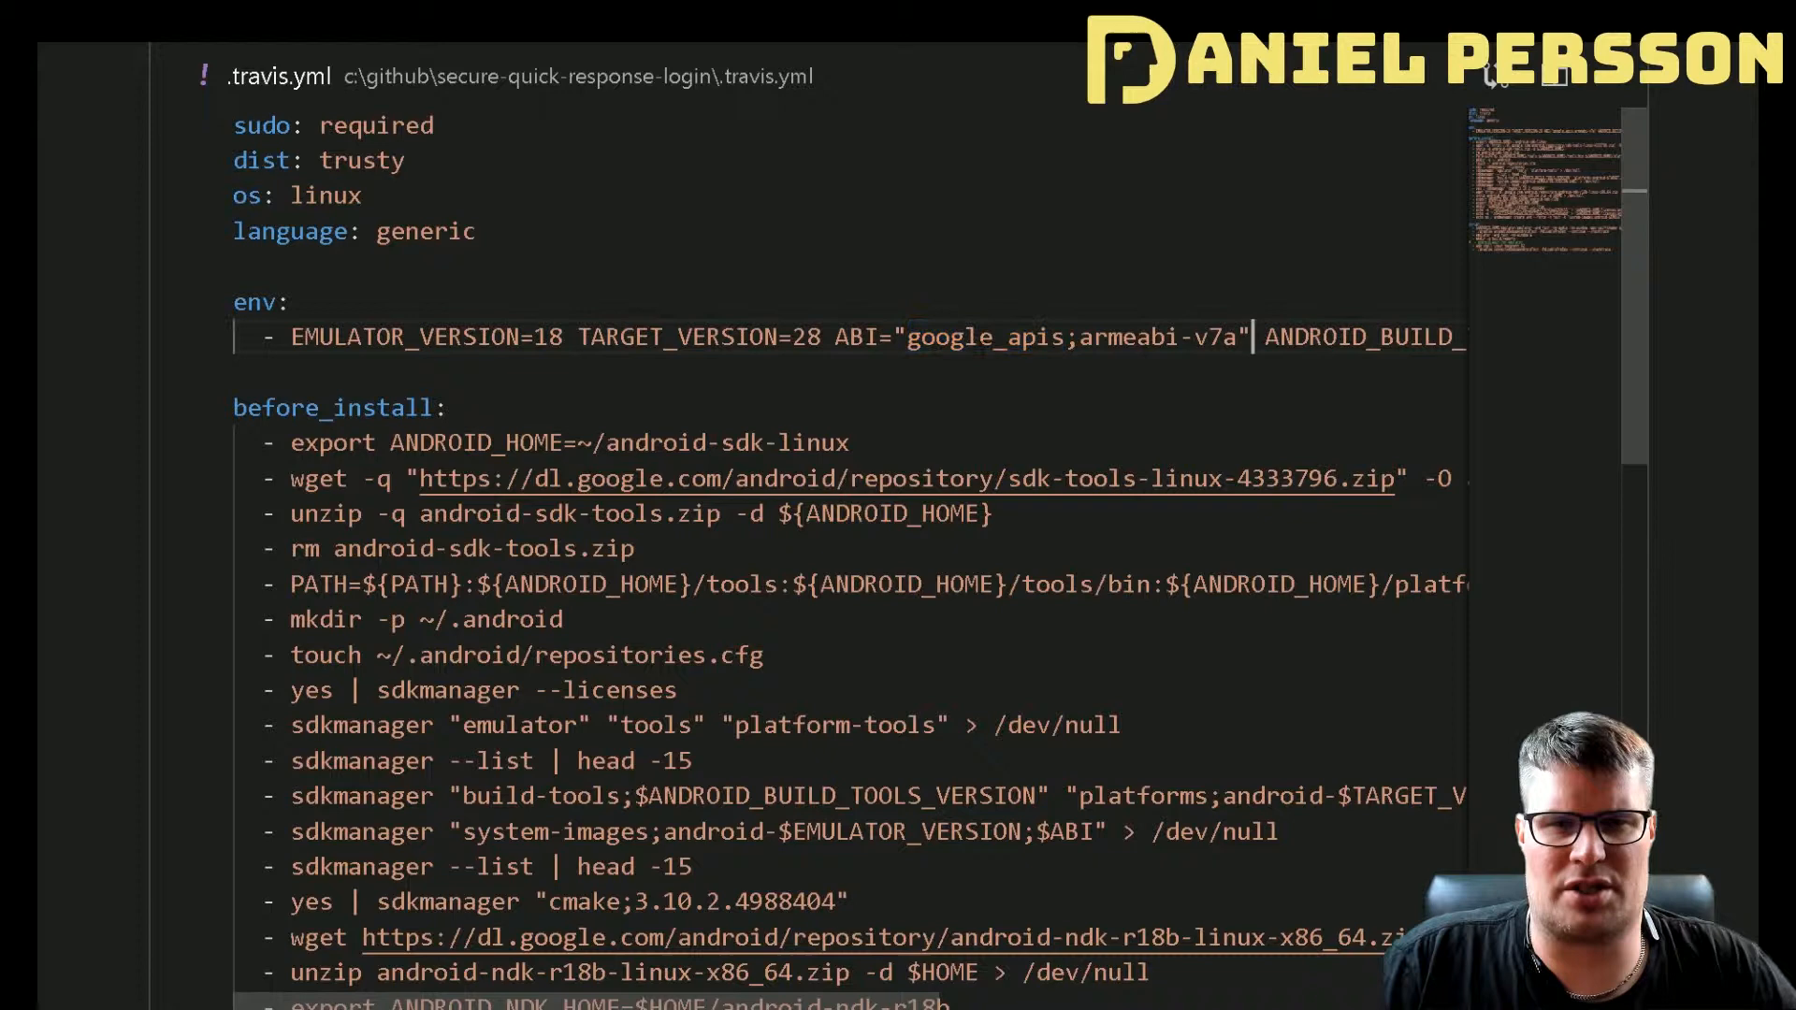
pyautogui.doubleClick(983, 336)
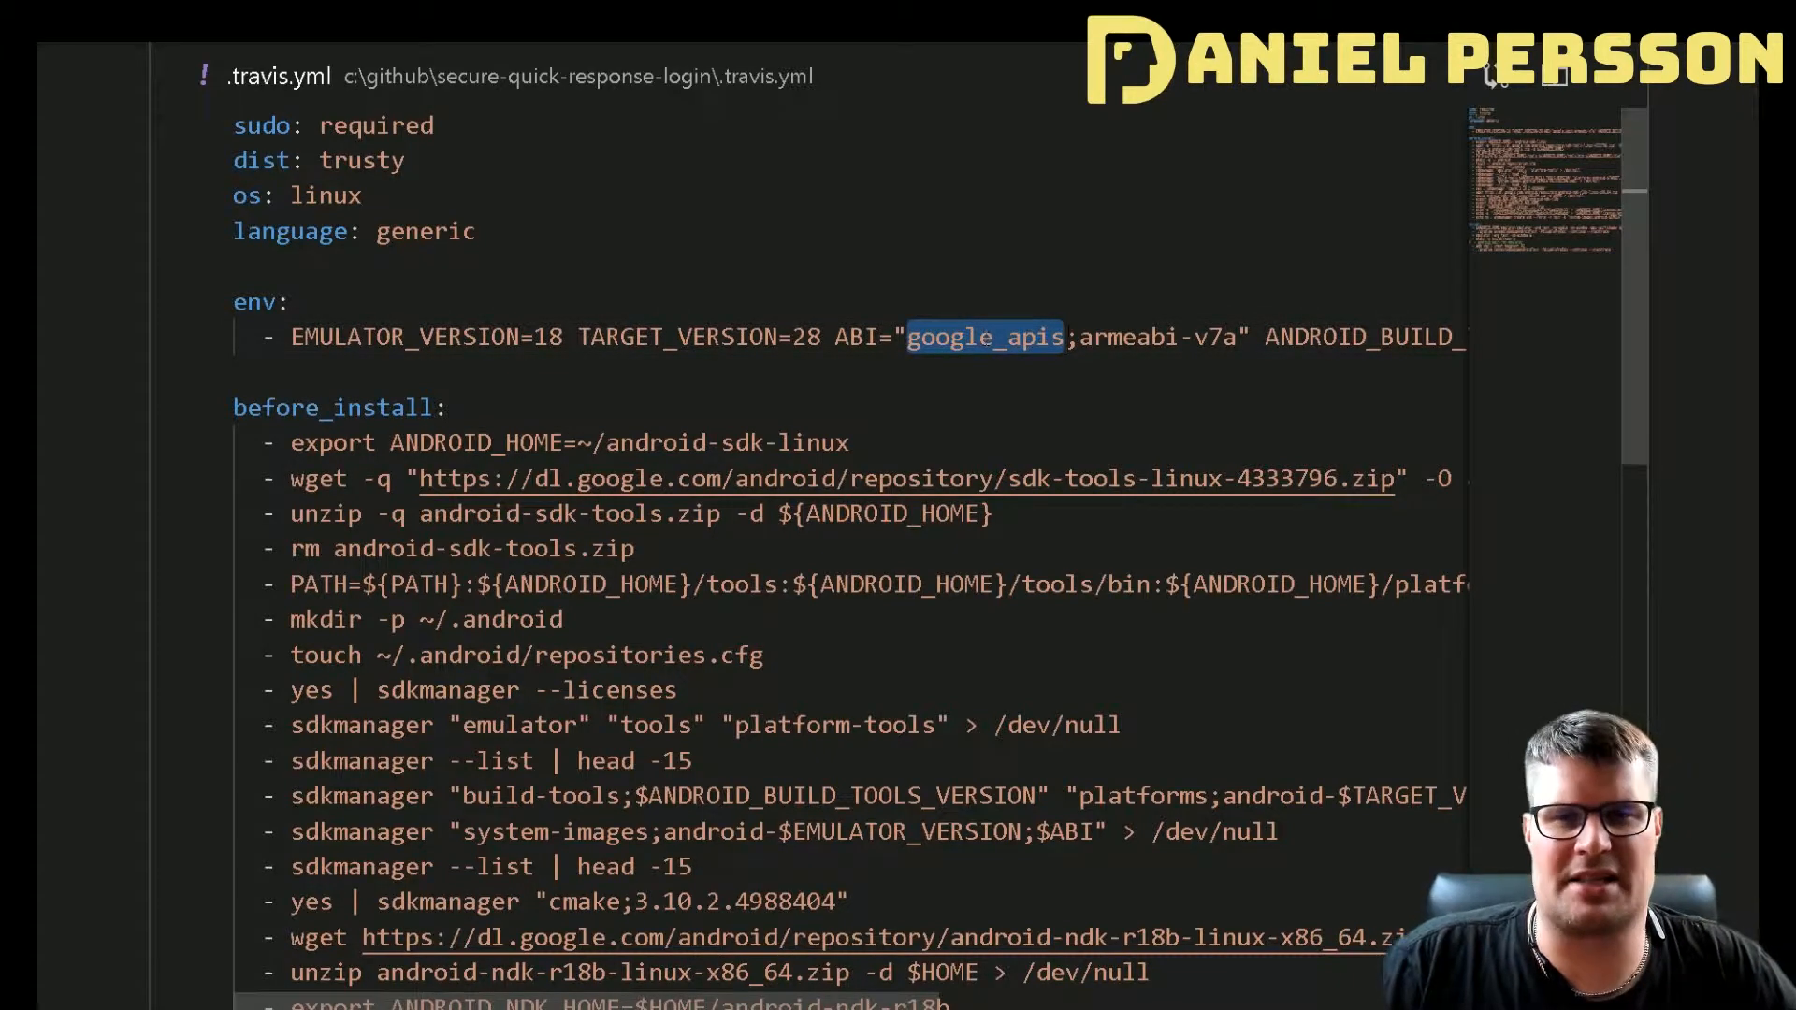
pyautogui.doubleClick(1157, 336)
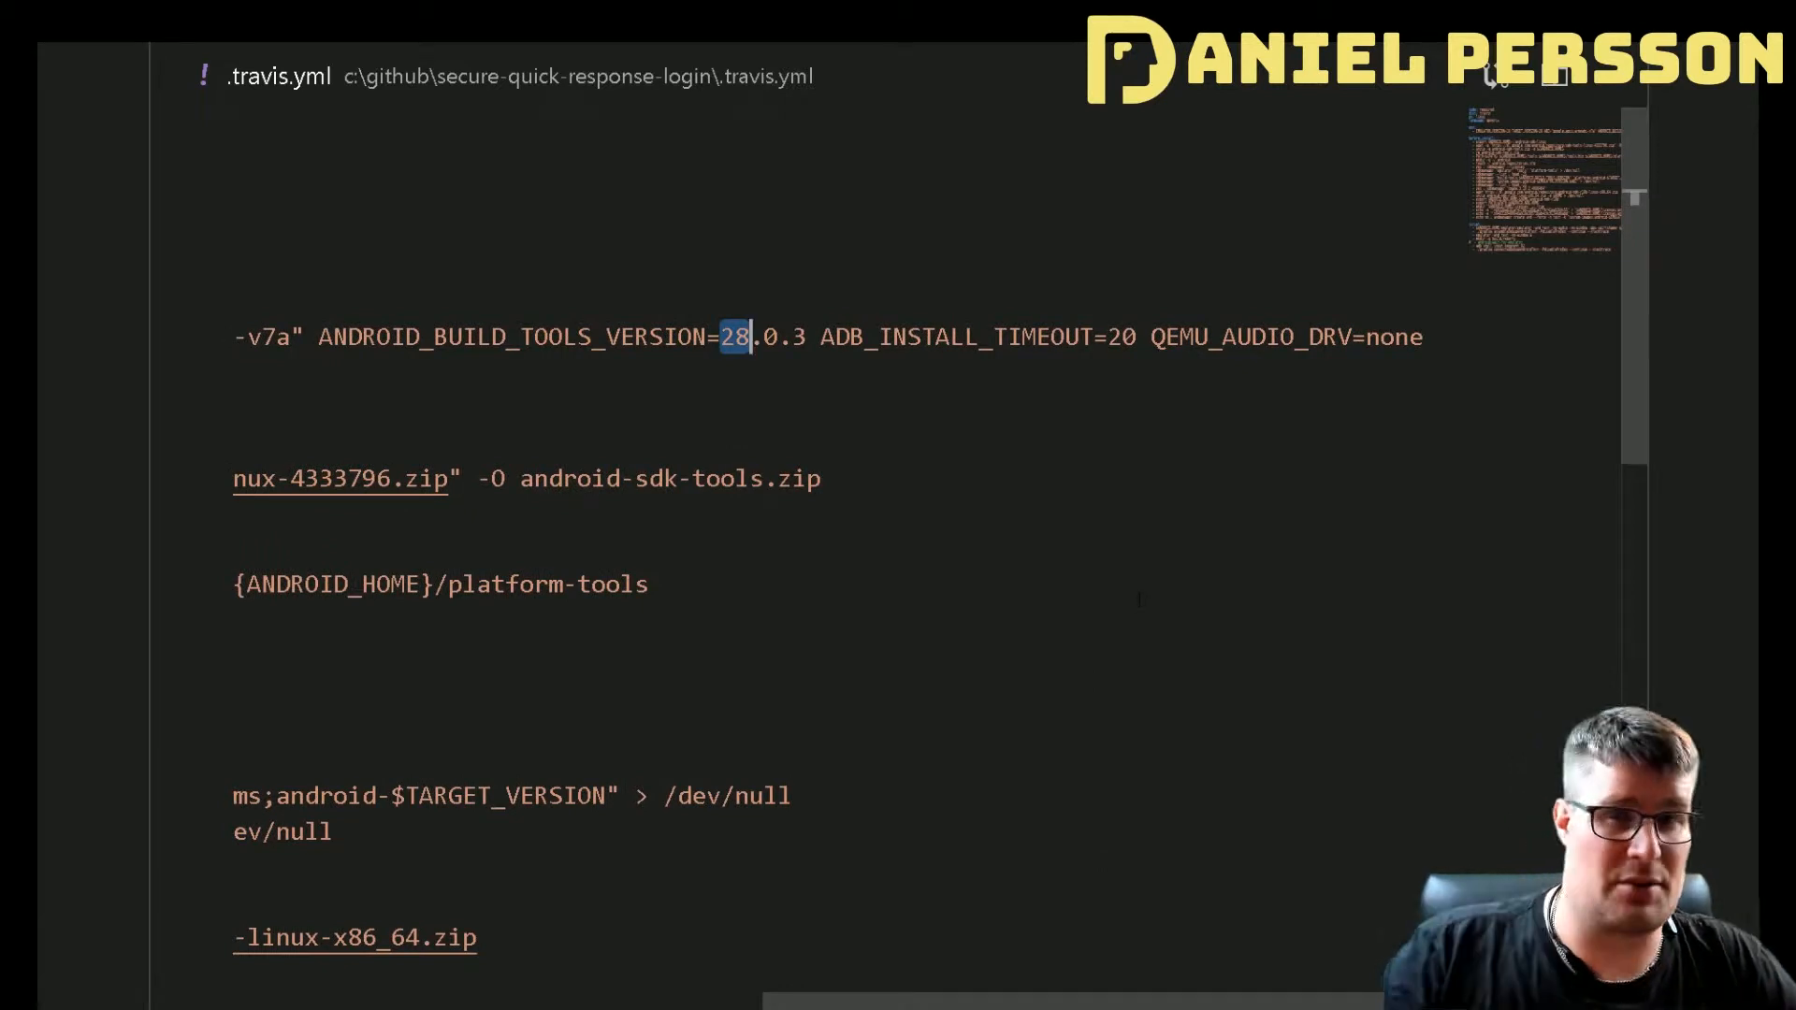
# Highlight the build tools version, ADB_INSTALL_TIMEOUT, the ANDROID_HOME export, zip extensions and ABI usage.
pyautogui.doubleClick(955, 337)
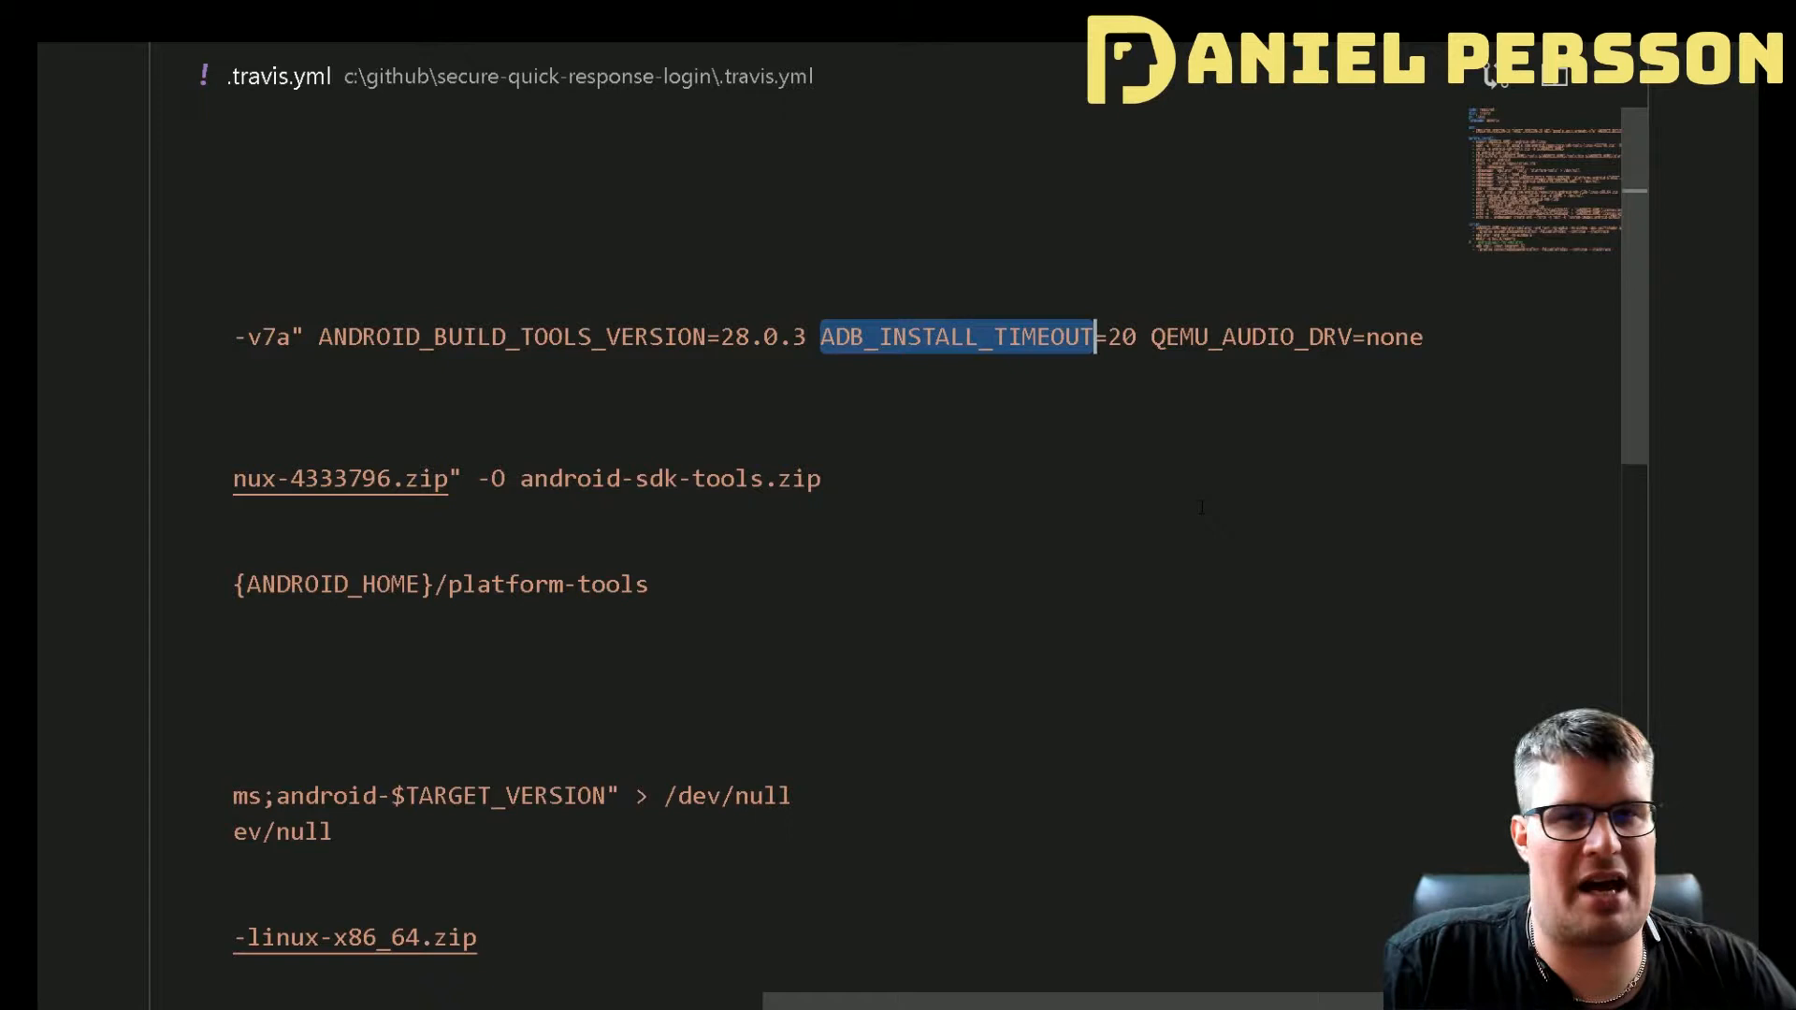
pyautogui.doubleClick(1251, 337)
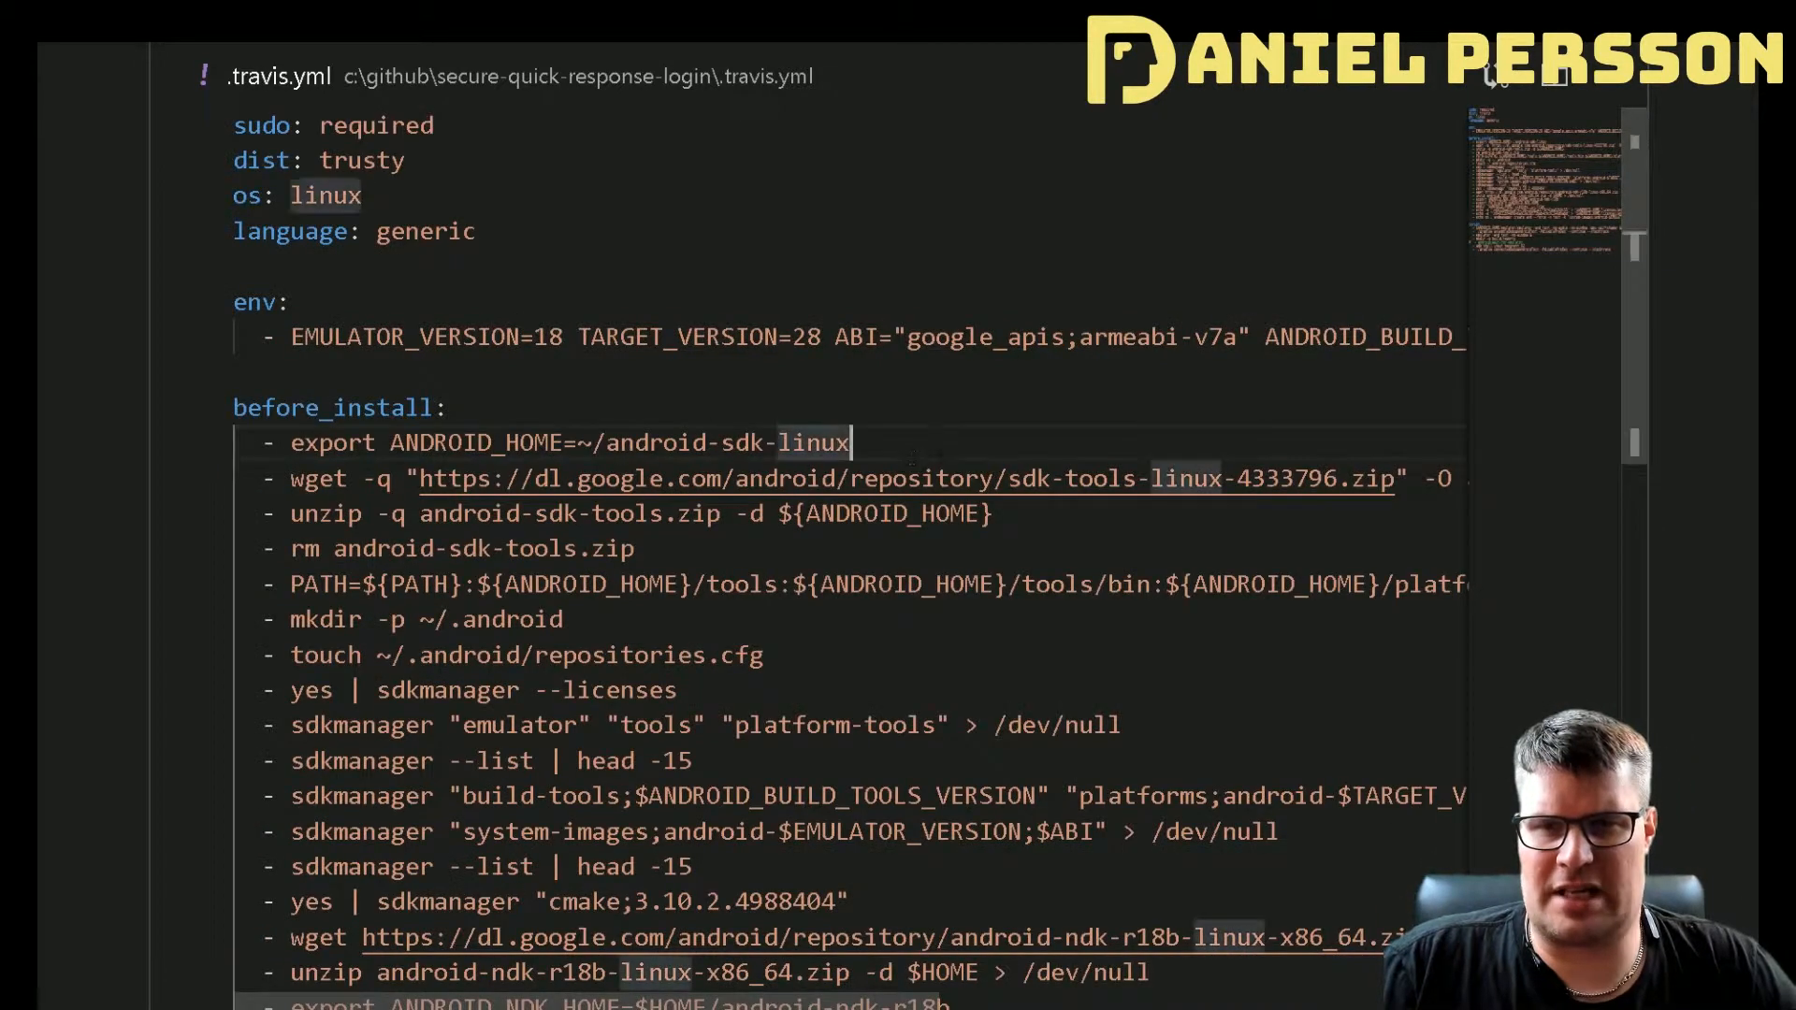
pyautogui.tripleClick(538, 442)
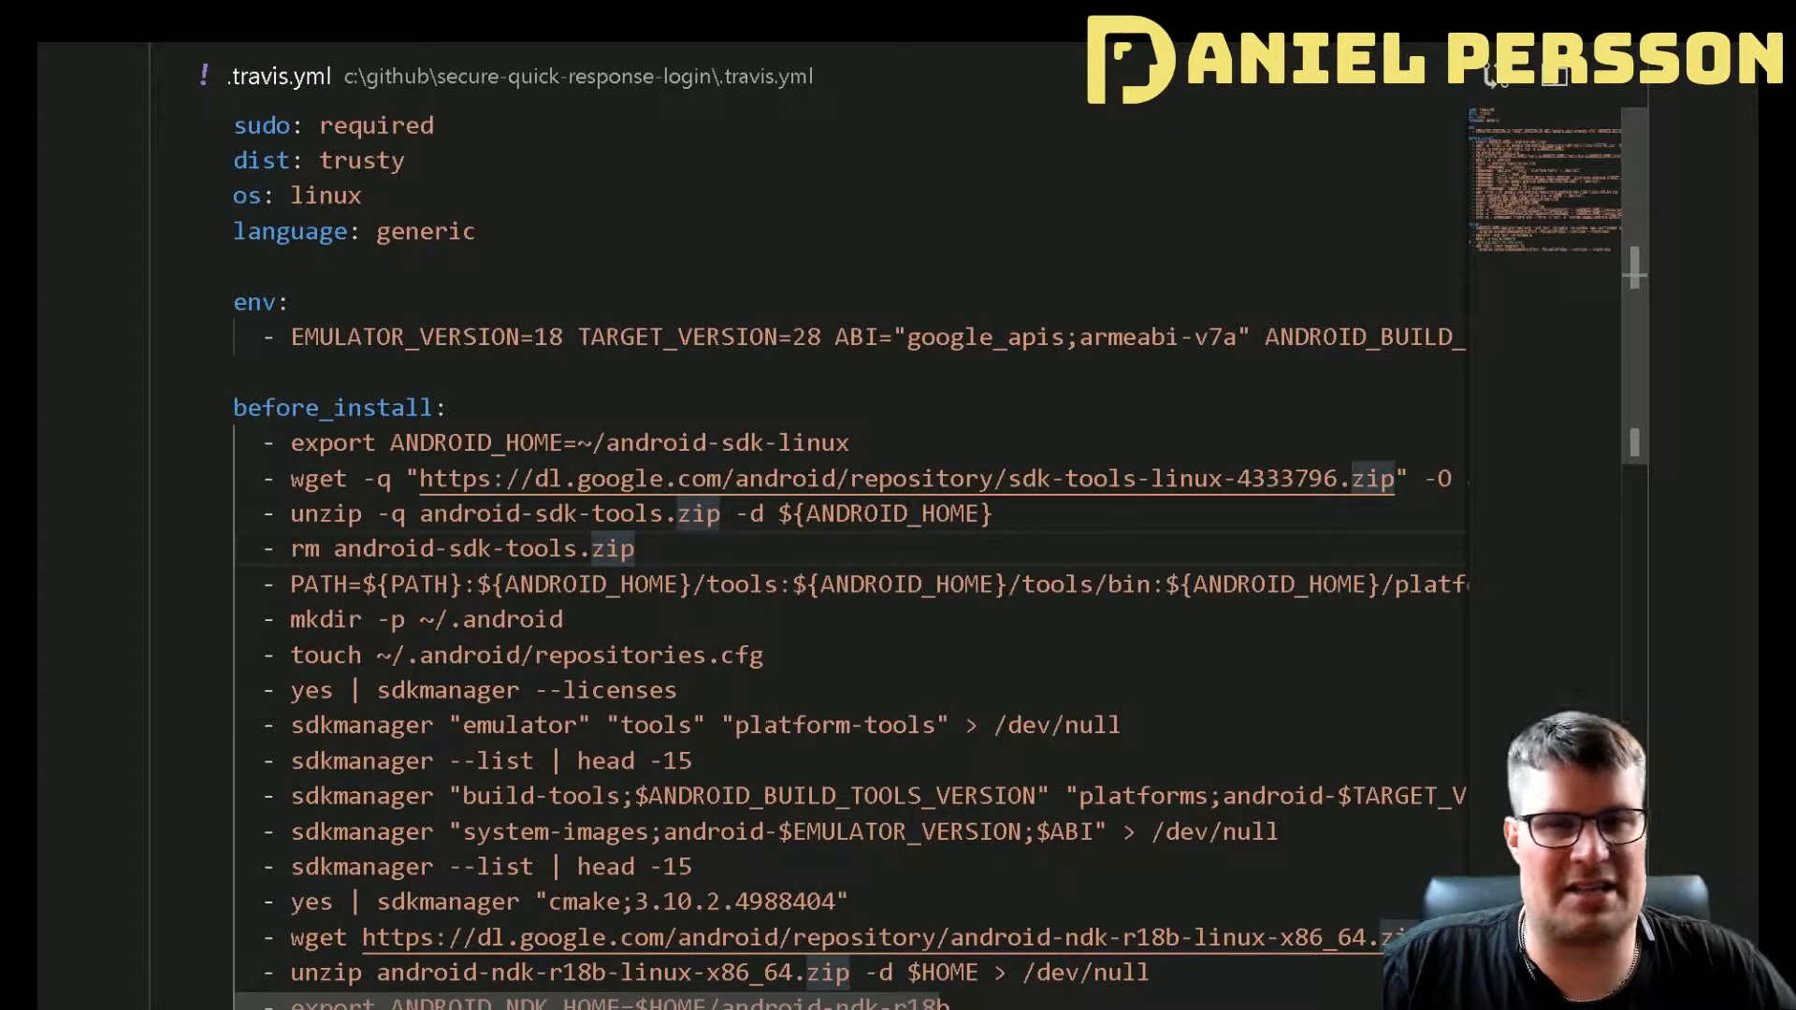
pyautogui.doubleClick(739, 584)
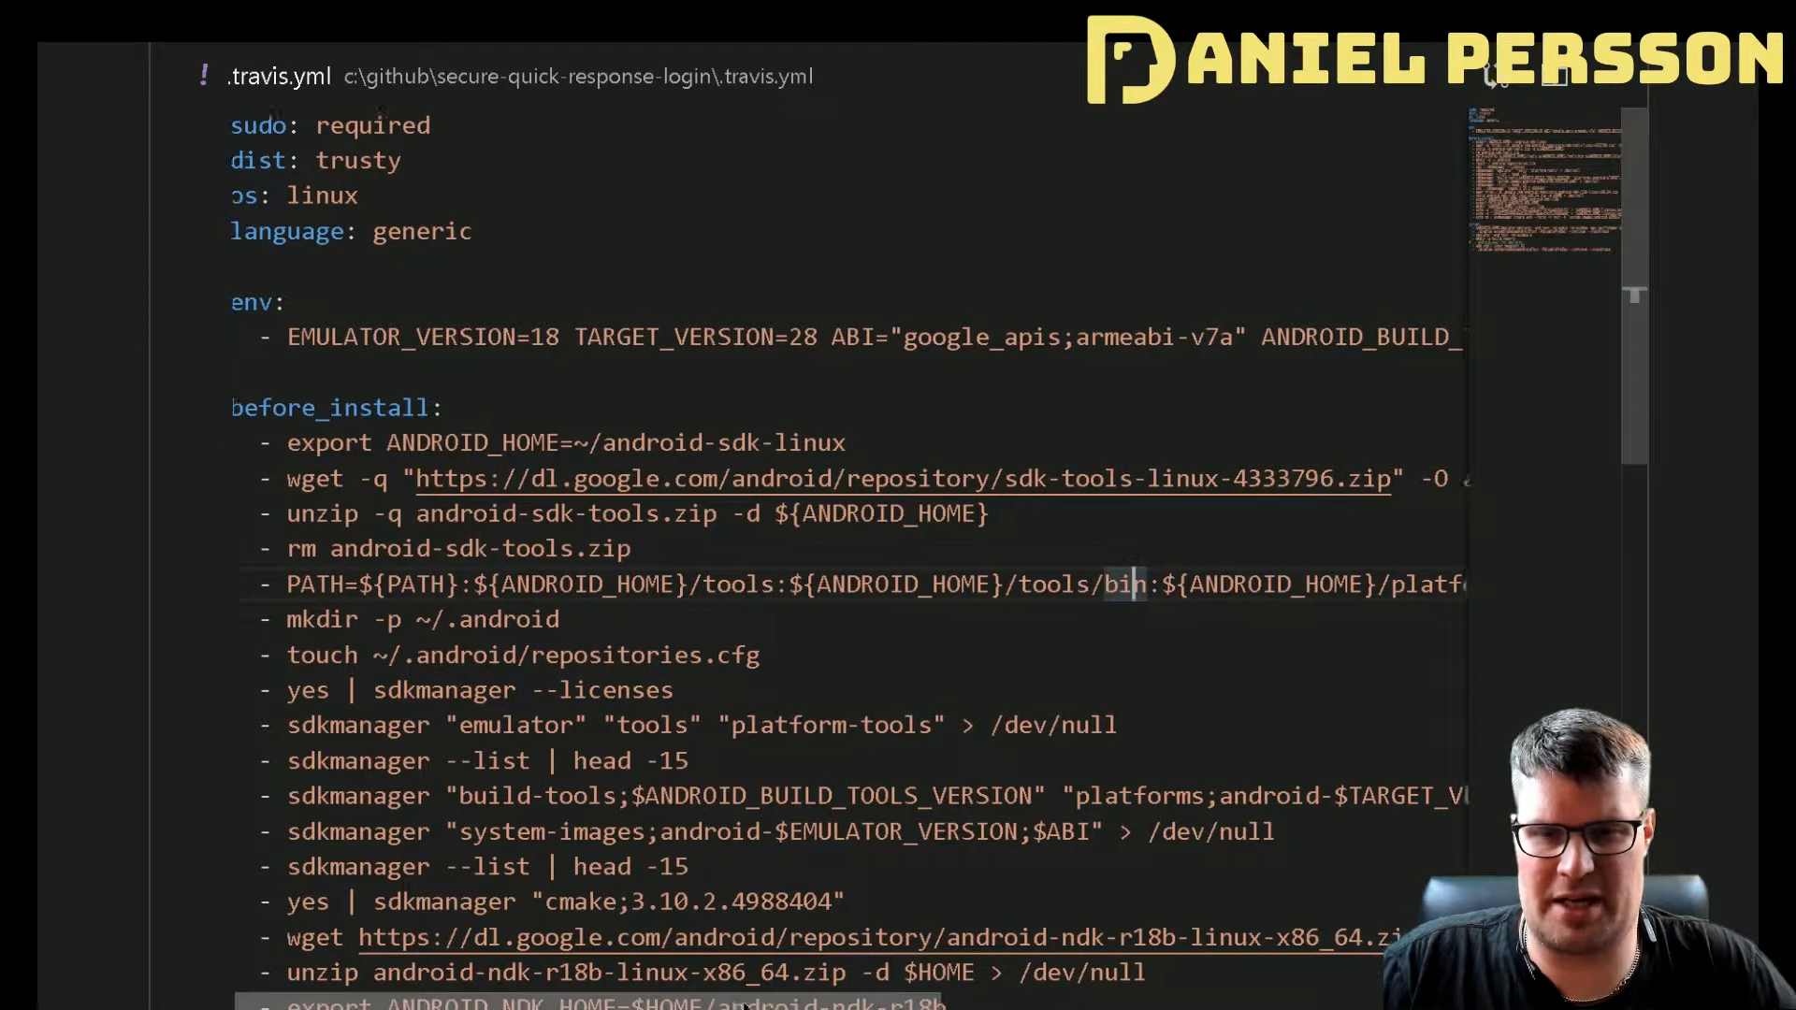
pyautogui.hscroll(3)
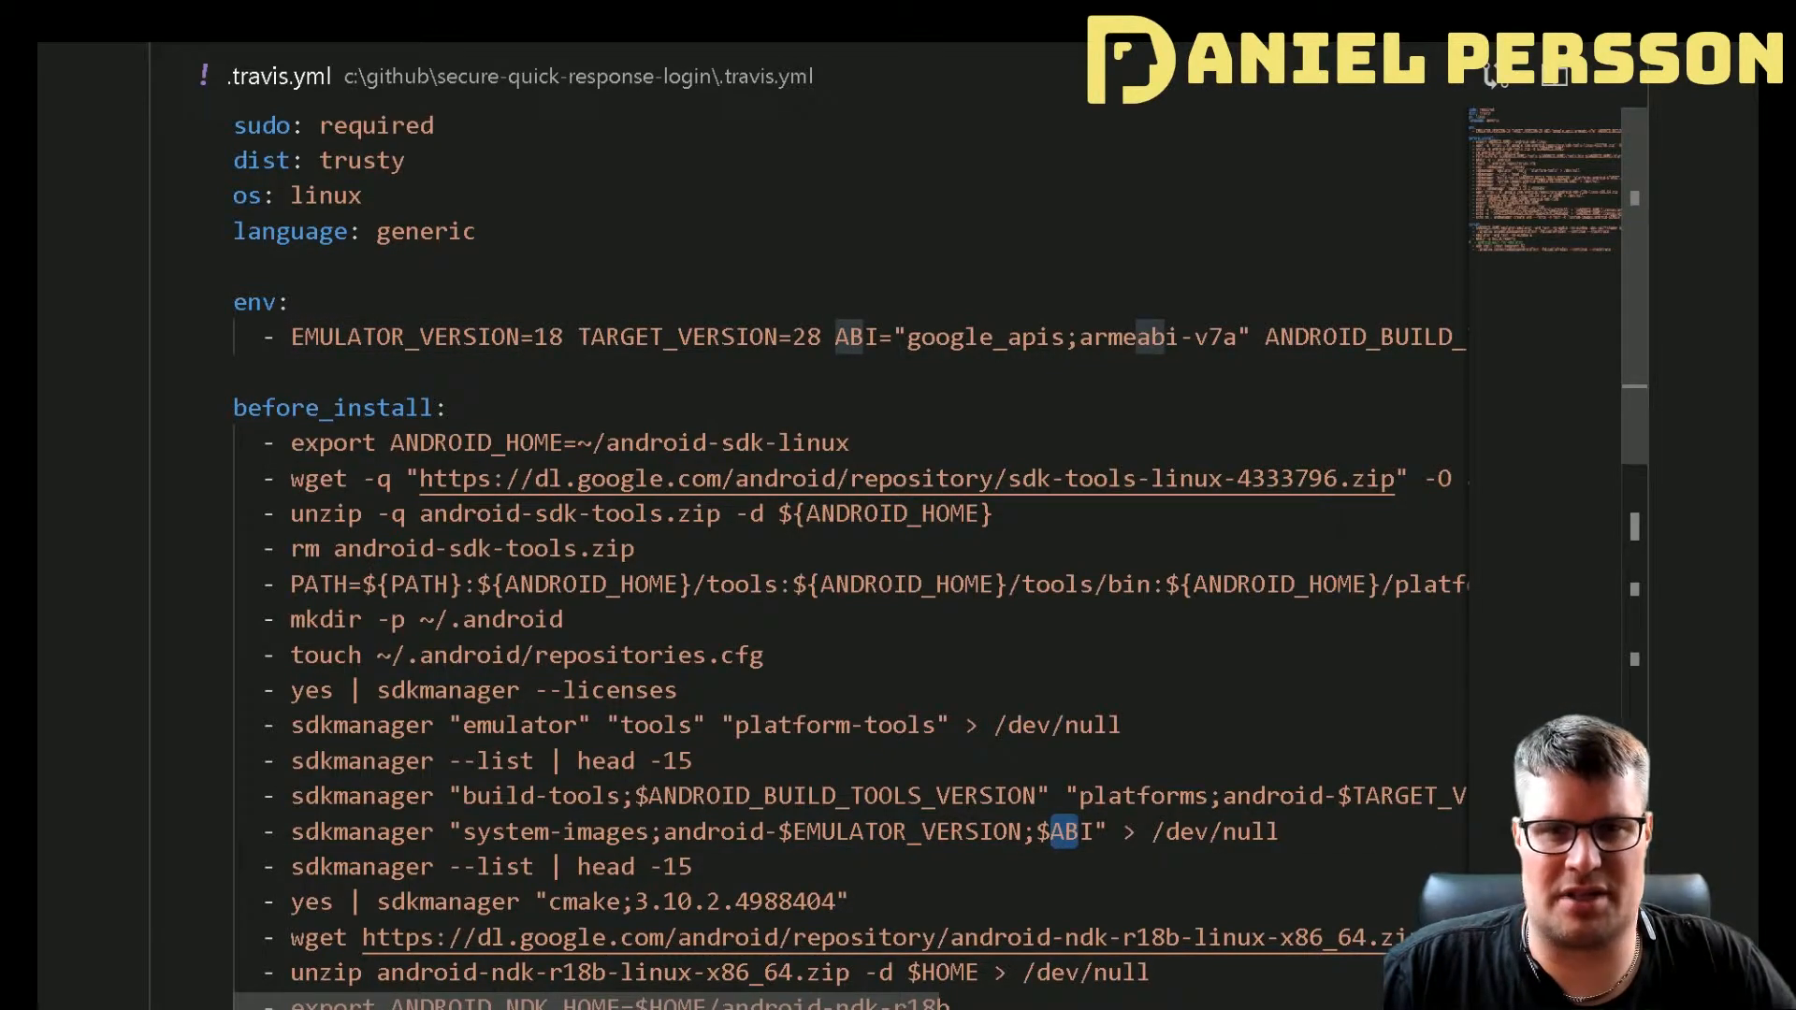
pyautogui.doubleClick(984, 337)
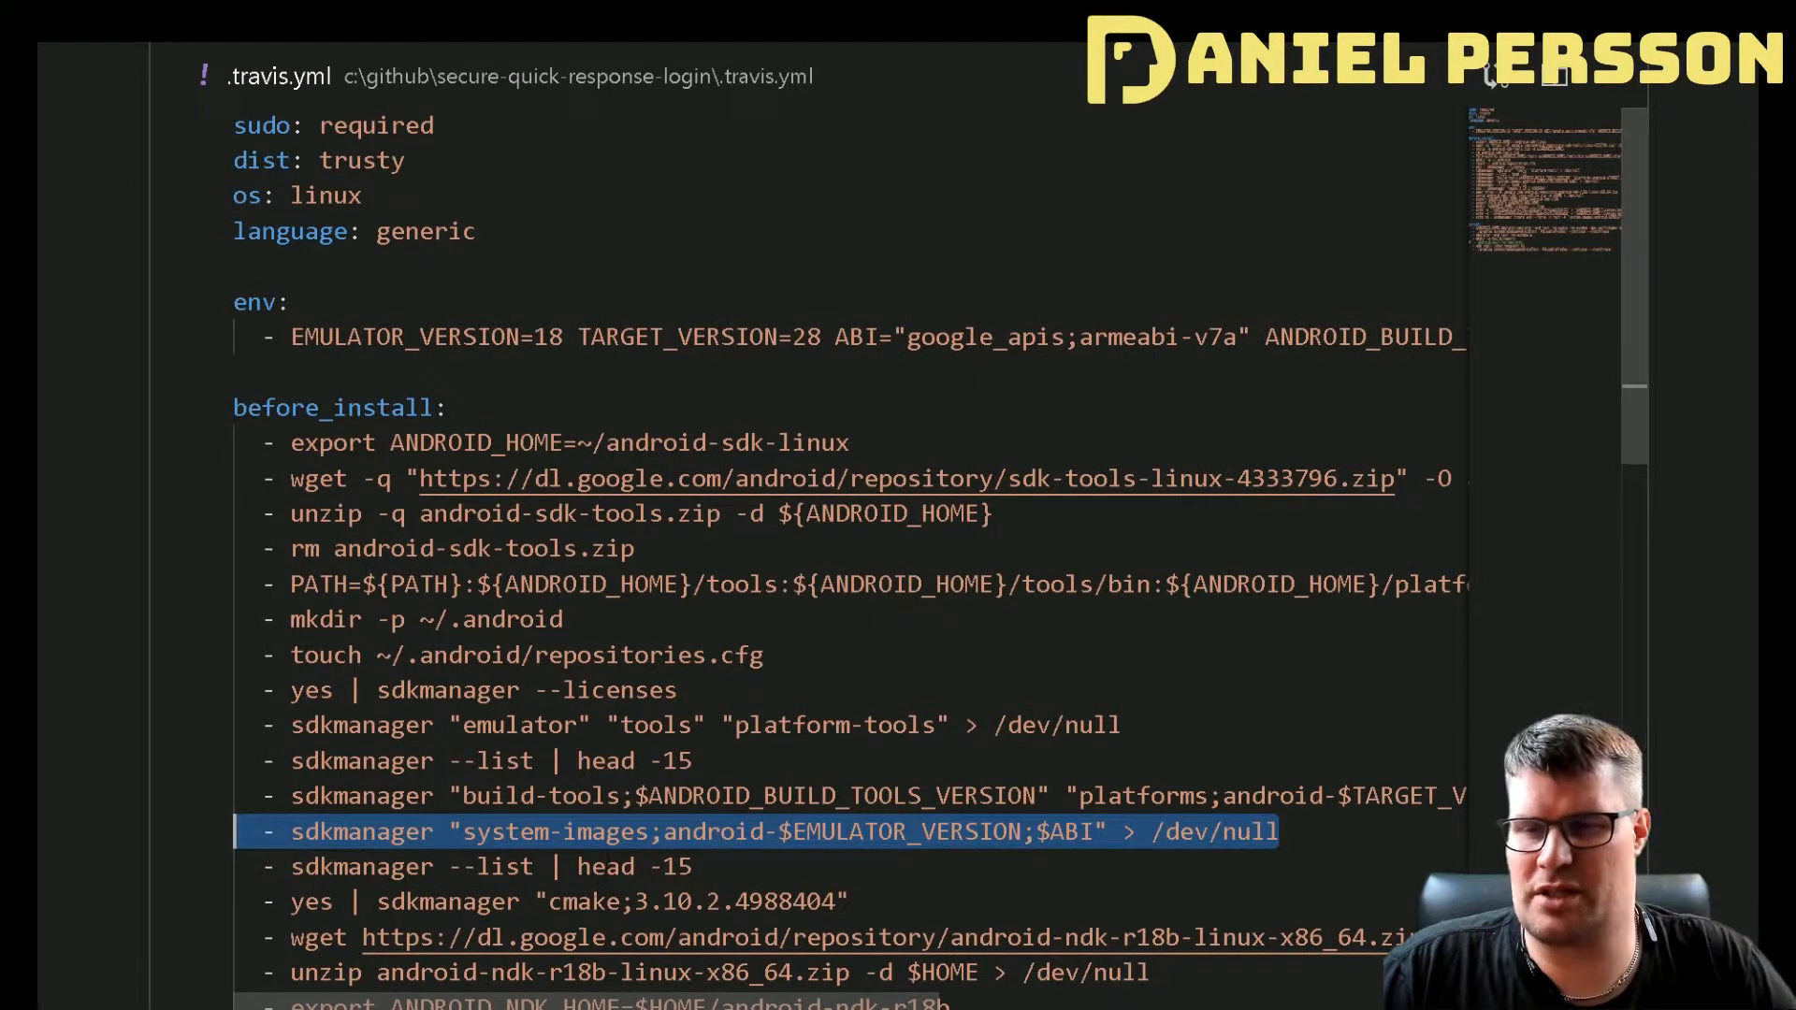
pyautogui.scroll(-3)
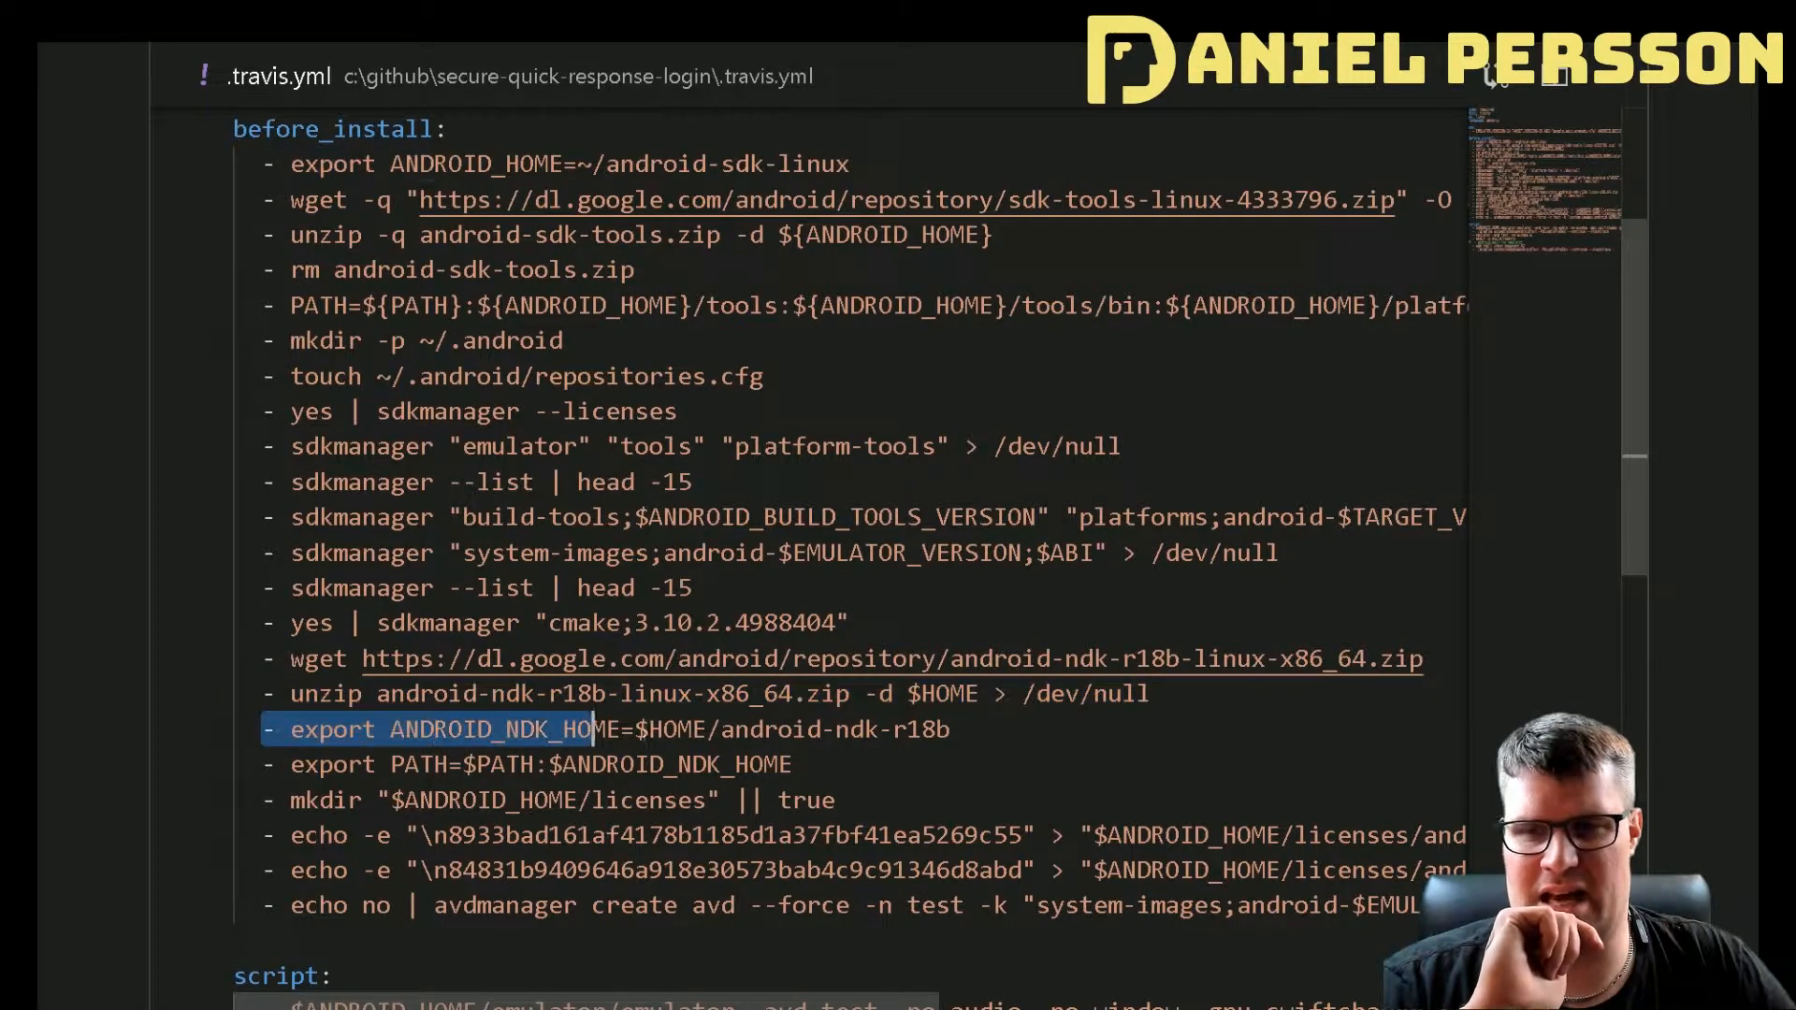
# Highlight the ANDROID_NDK_HOME export, licenses folder, AVD force option and EMULATOR_VERSION system image.
pyautogui.moveTo(590, 730); pyautogui.dragTo(951, 730)
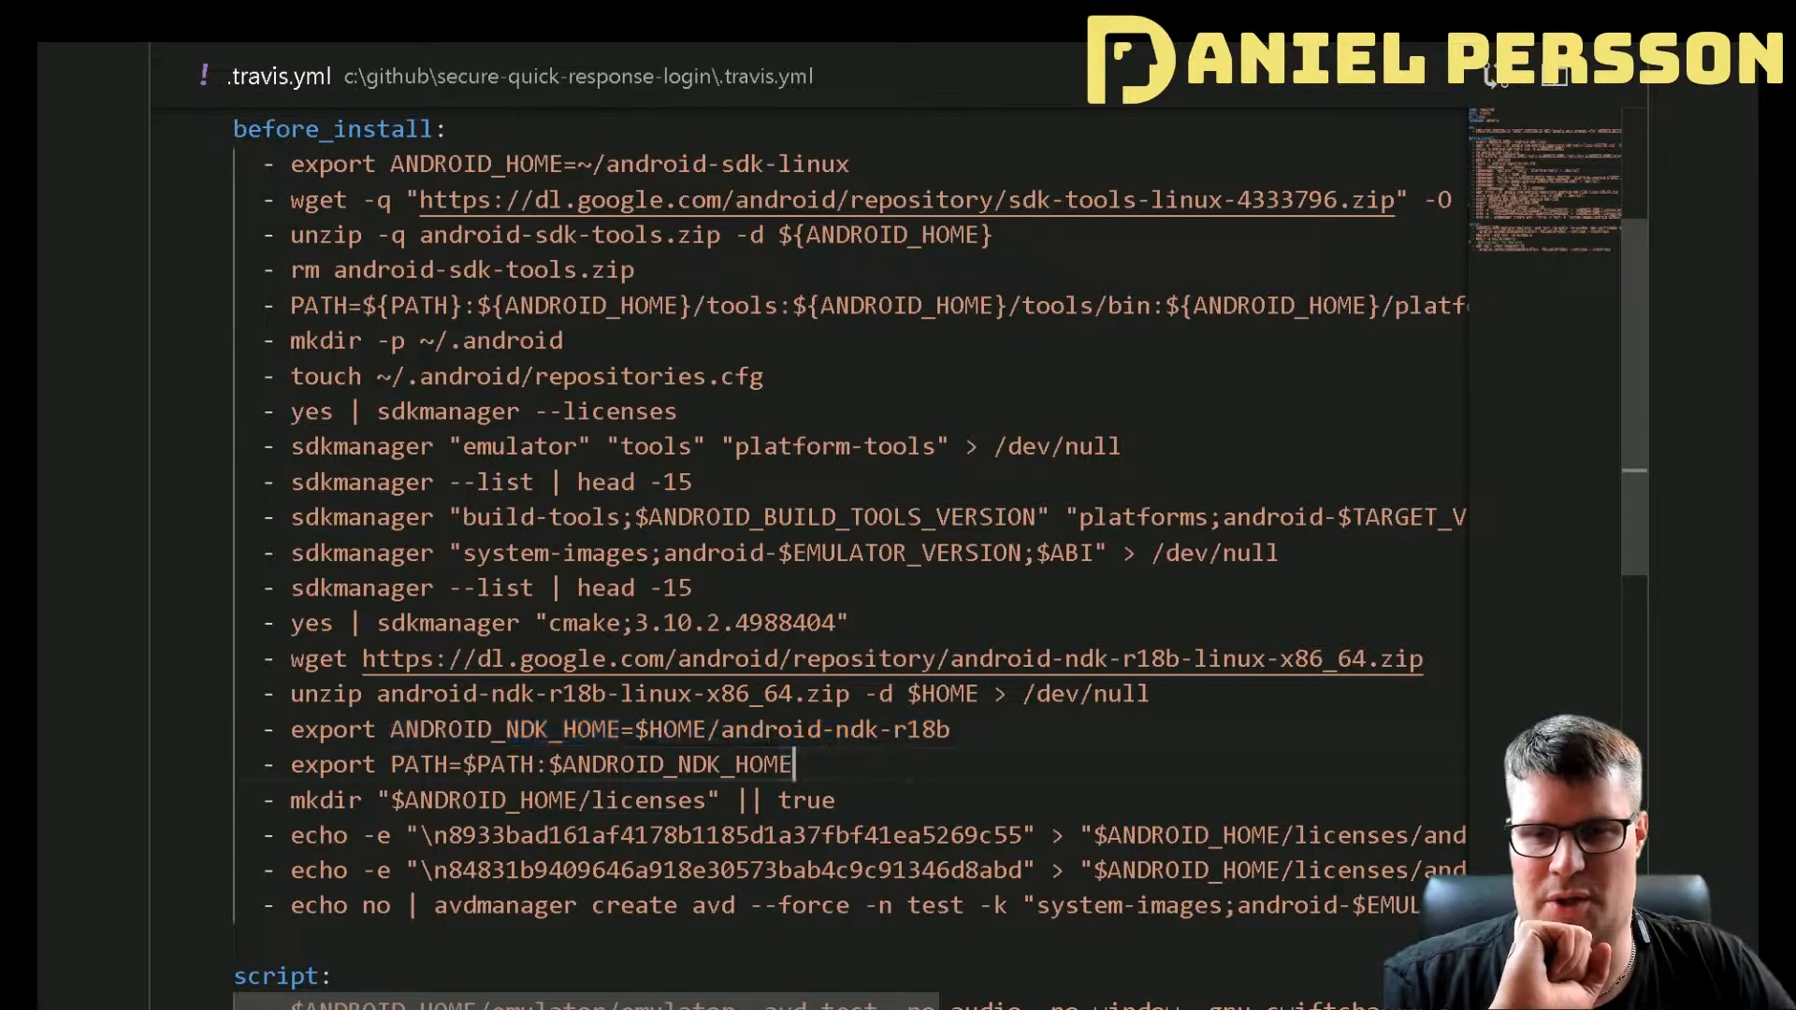
pyautogui.tripleClick(539, 764)
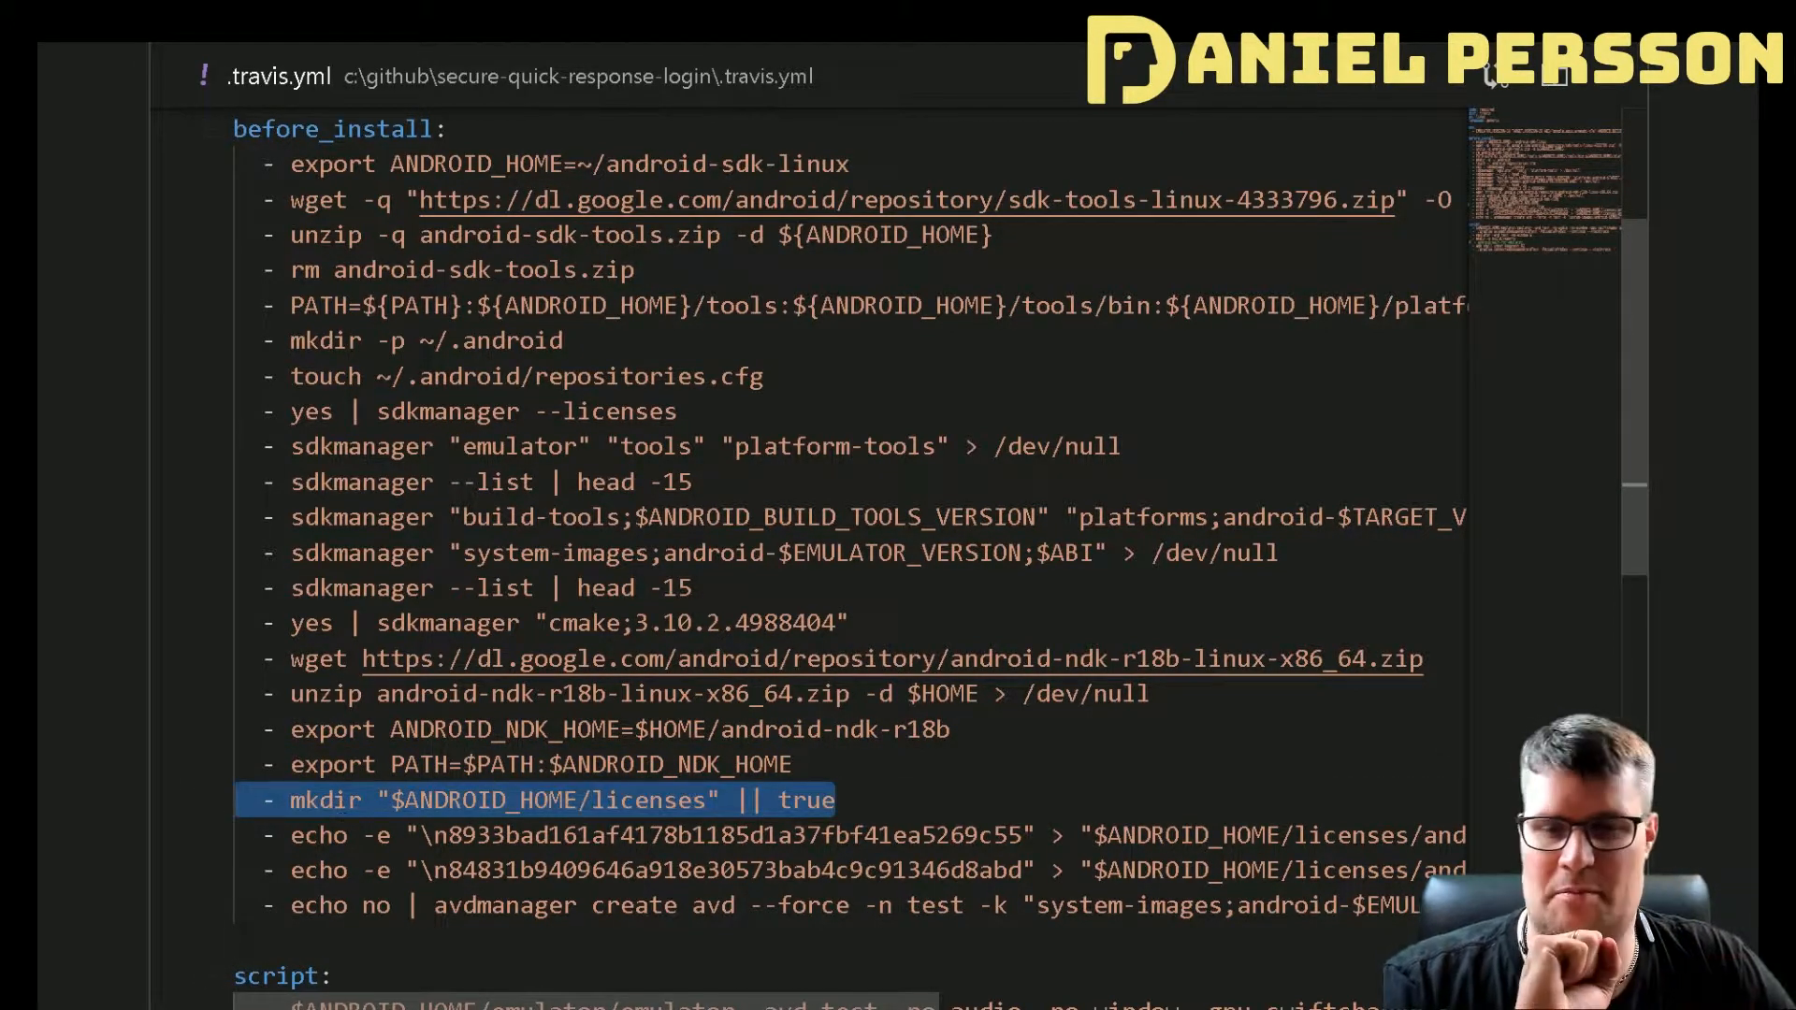
pyautogui.scroll(-3)
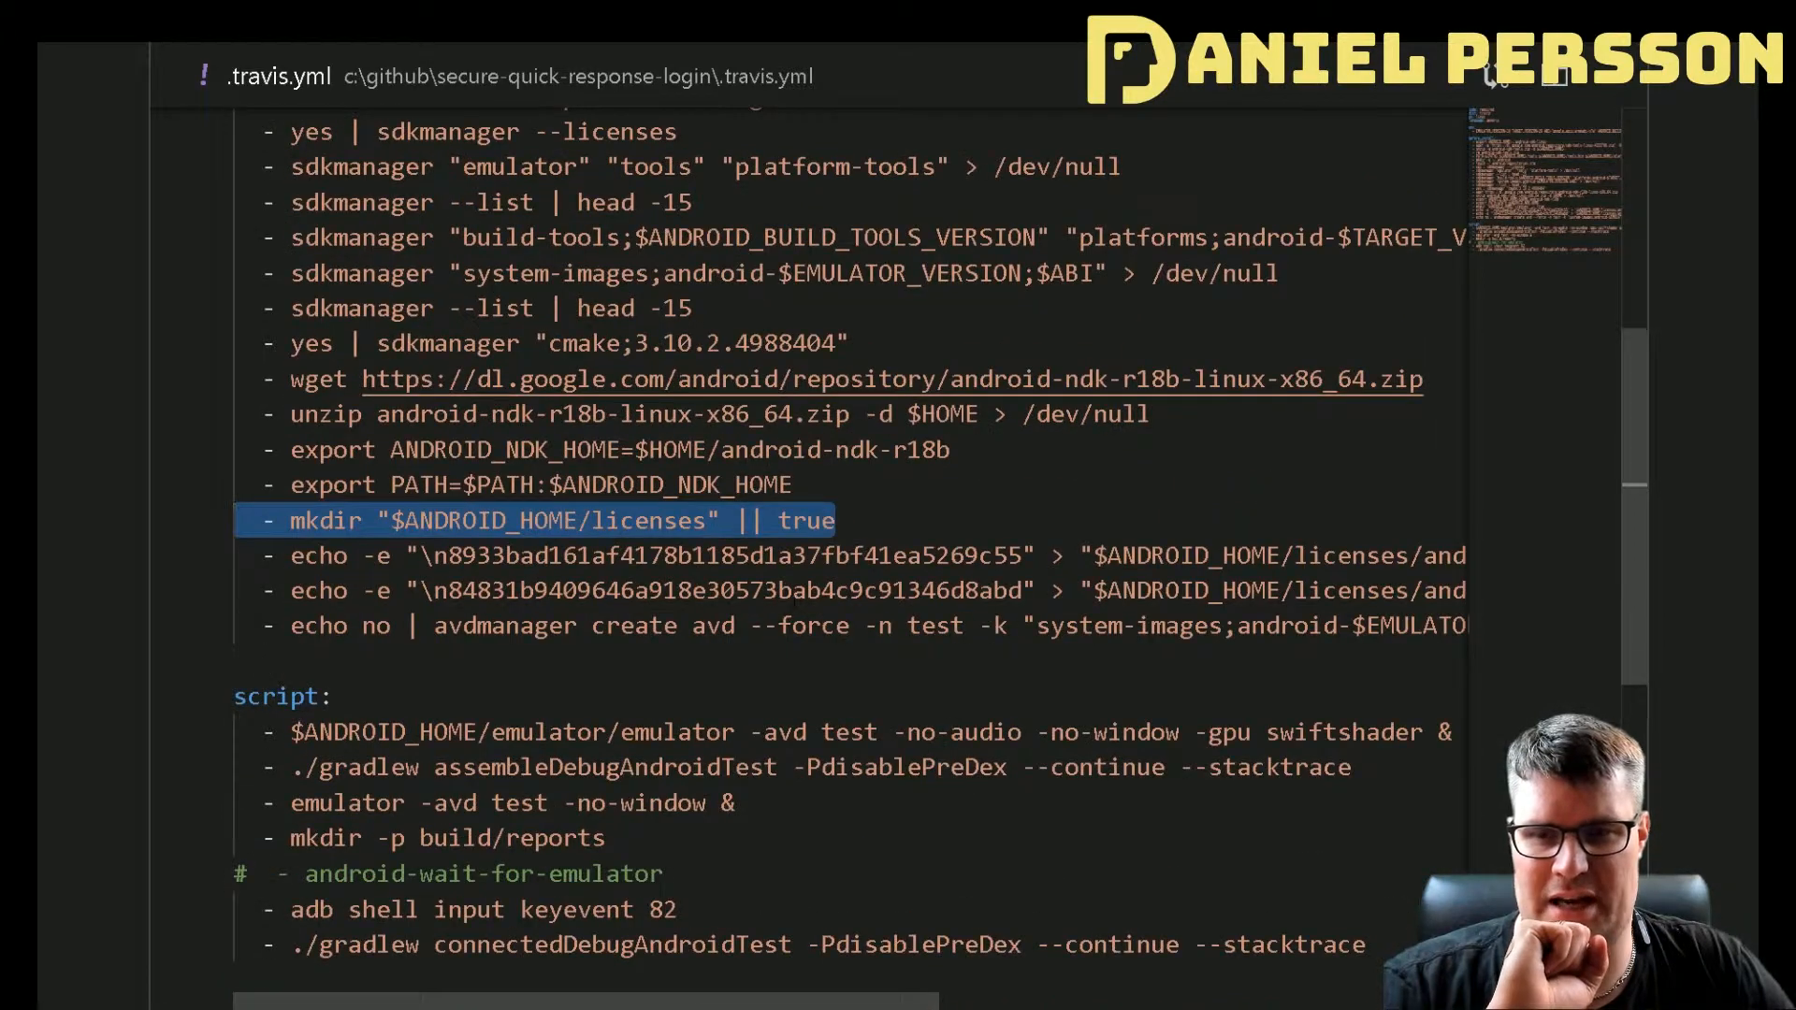
pyautogui.hscroll(3)
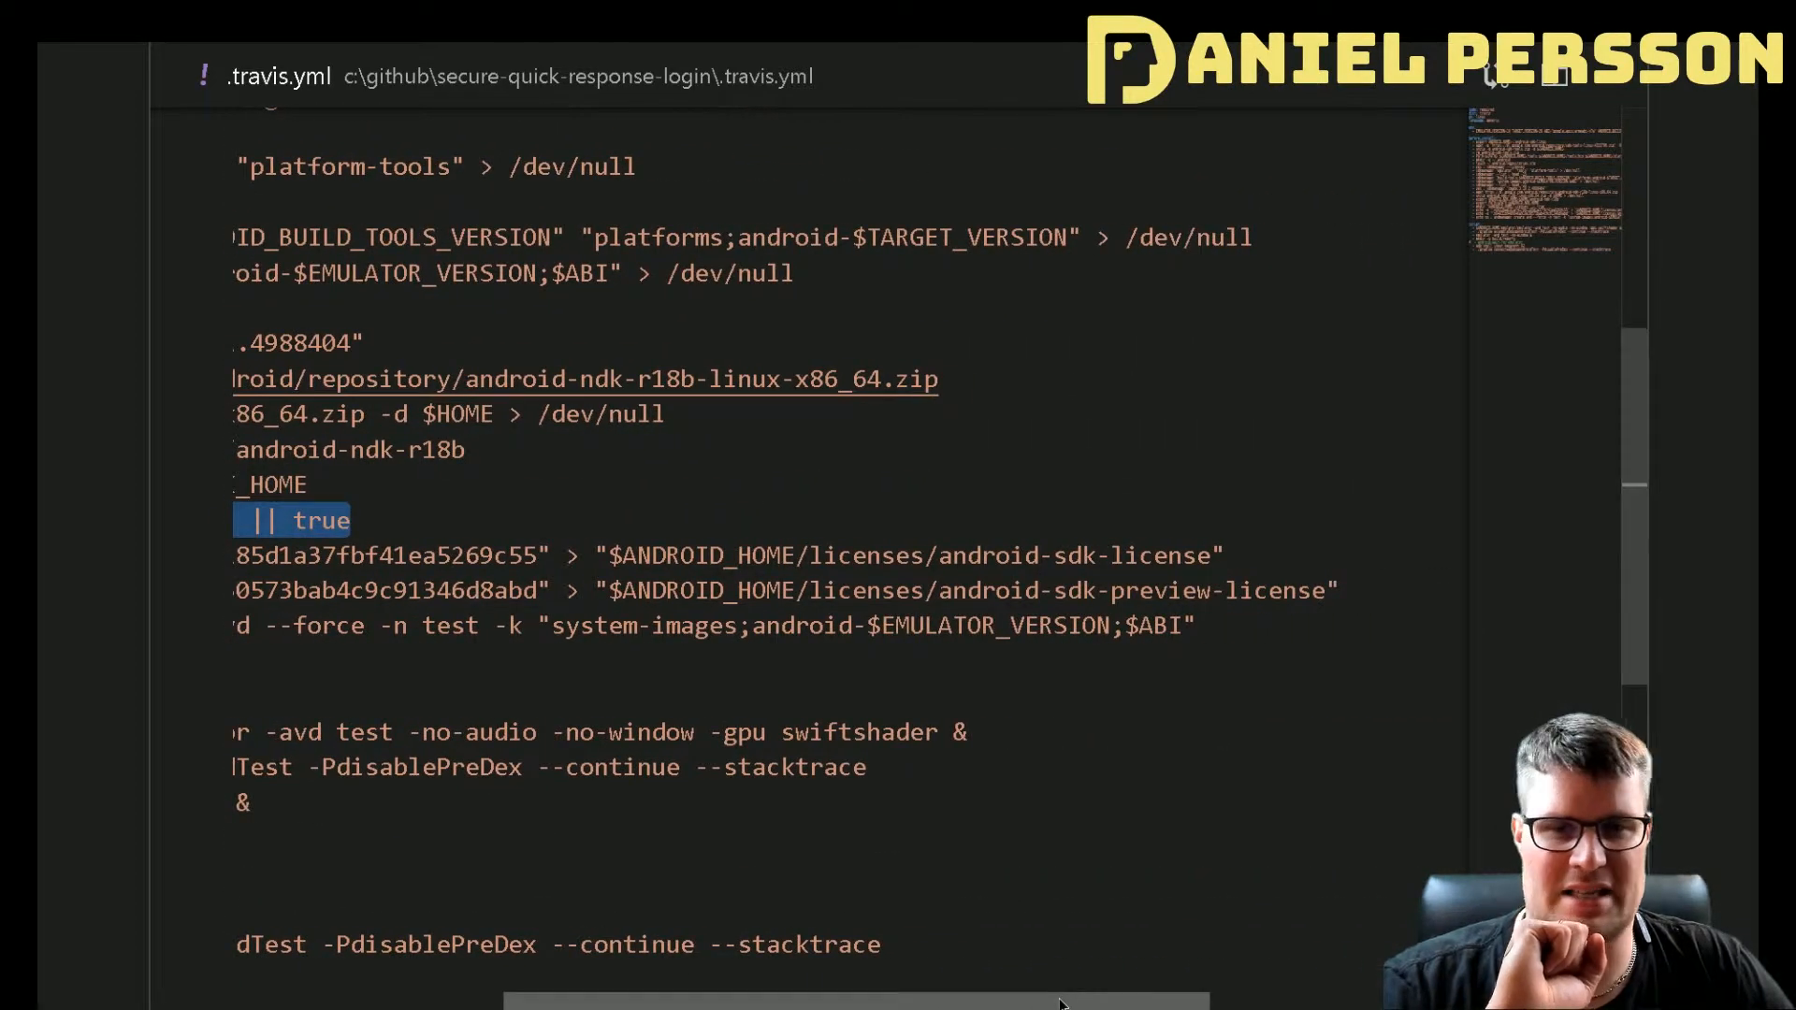
pyautogui.hscroll(-3)
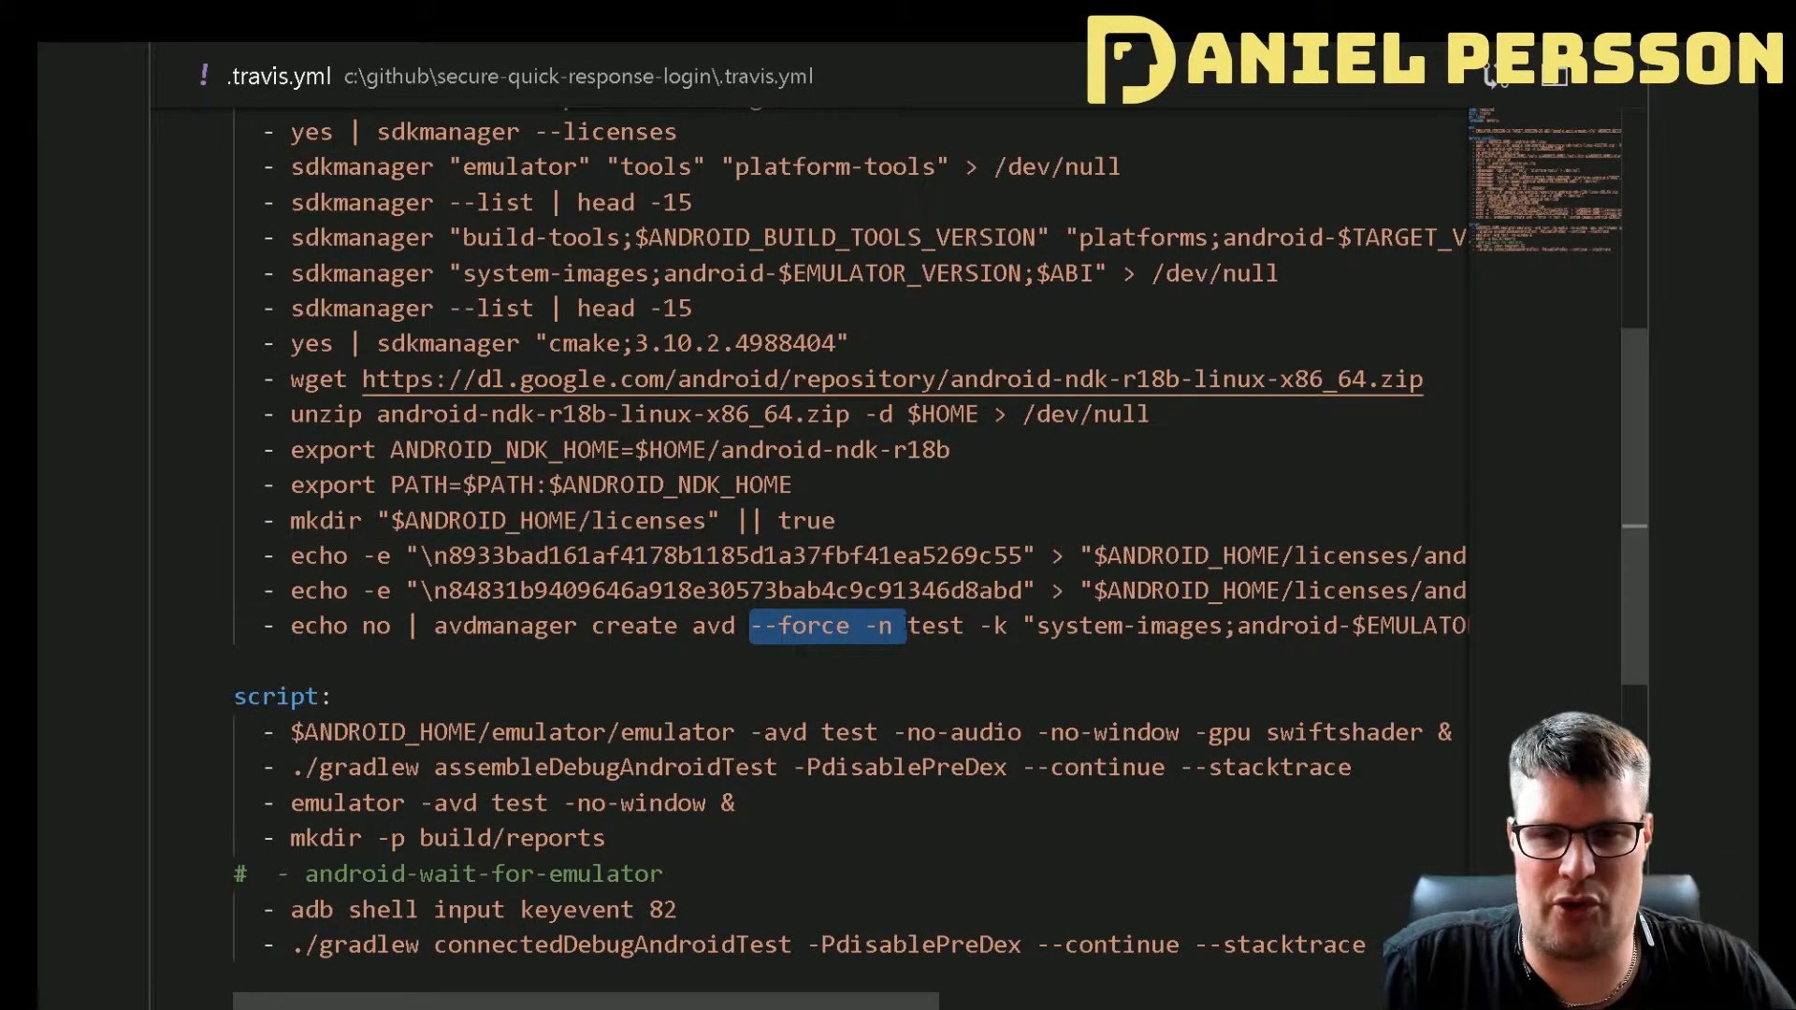
pyautogui.doubleClick(934, 625)
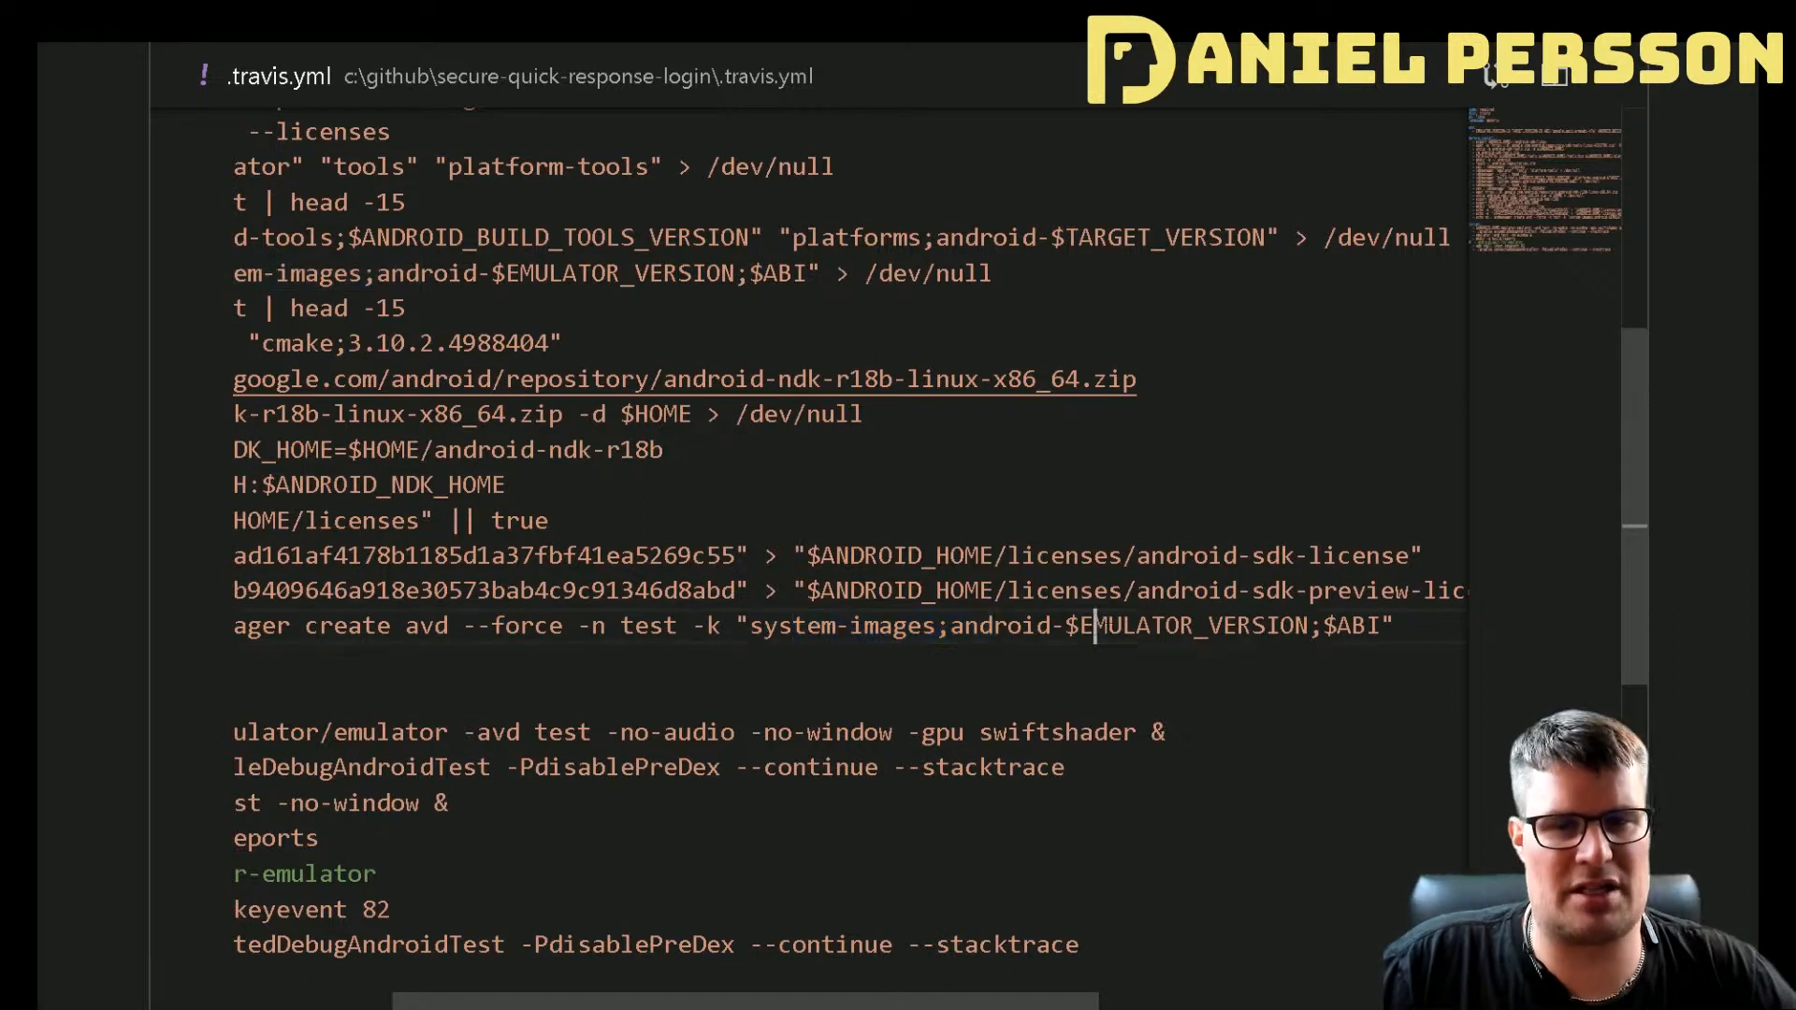
pyautogui.doubleClick(1357, 626)
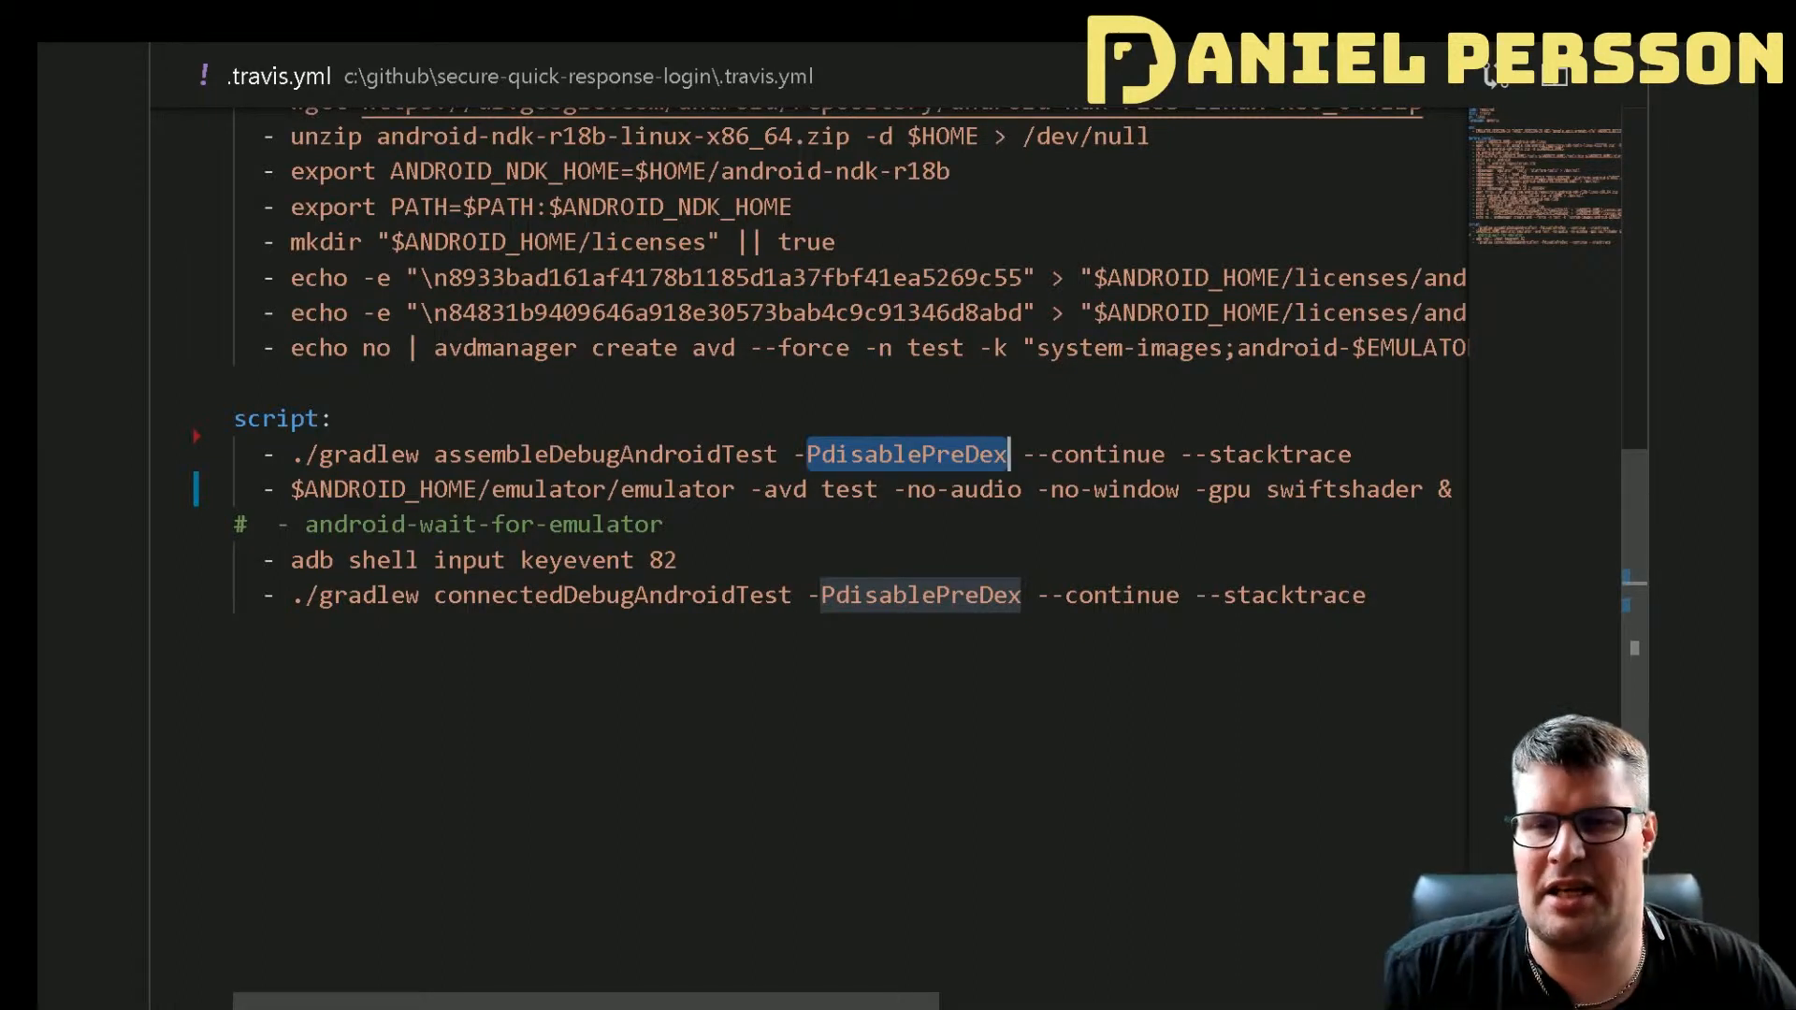
pyautogui.doubleClick(1106, 454)
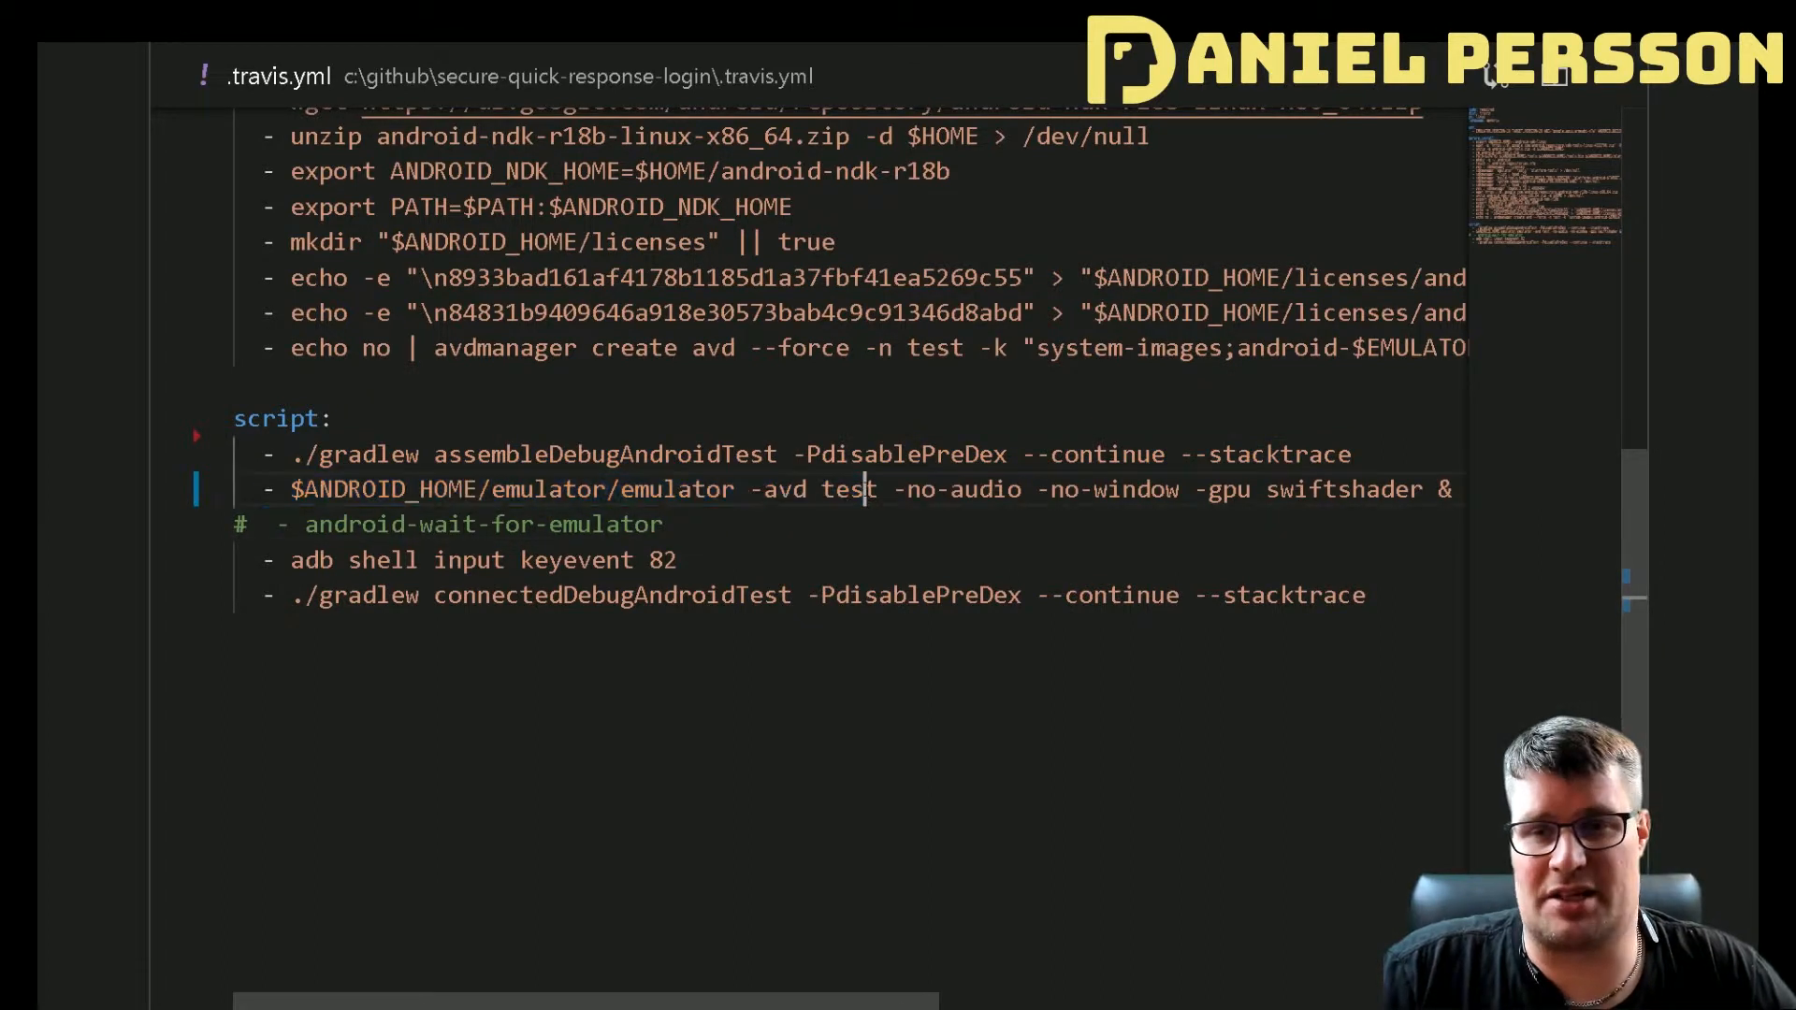
pyautogui.doubleClick(848, 489)
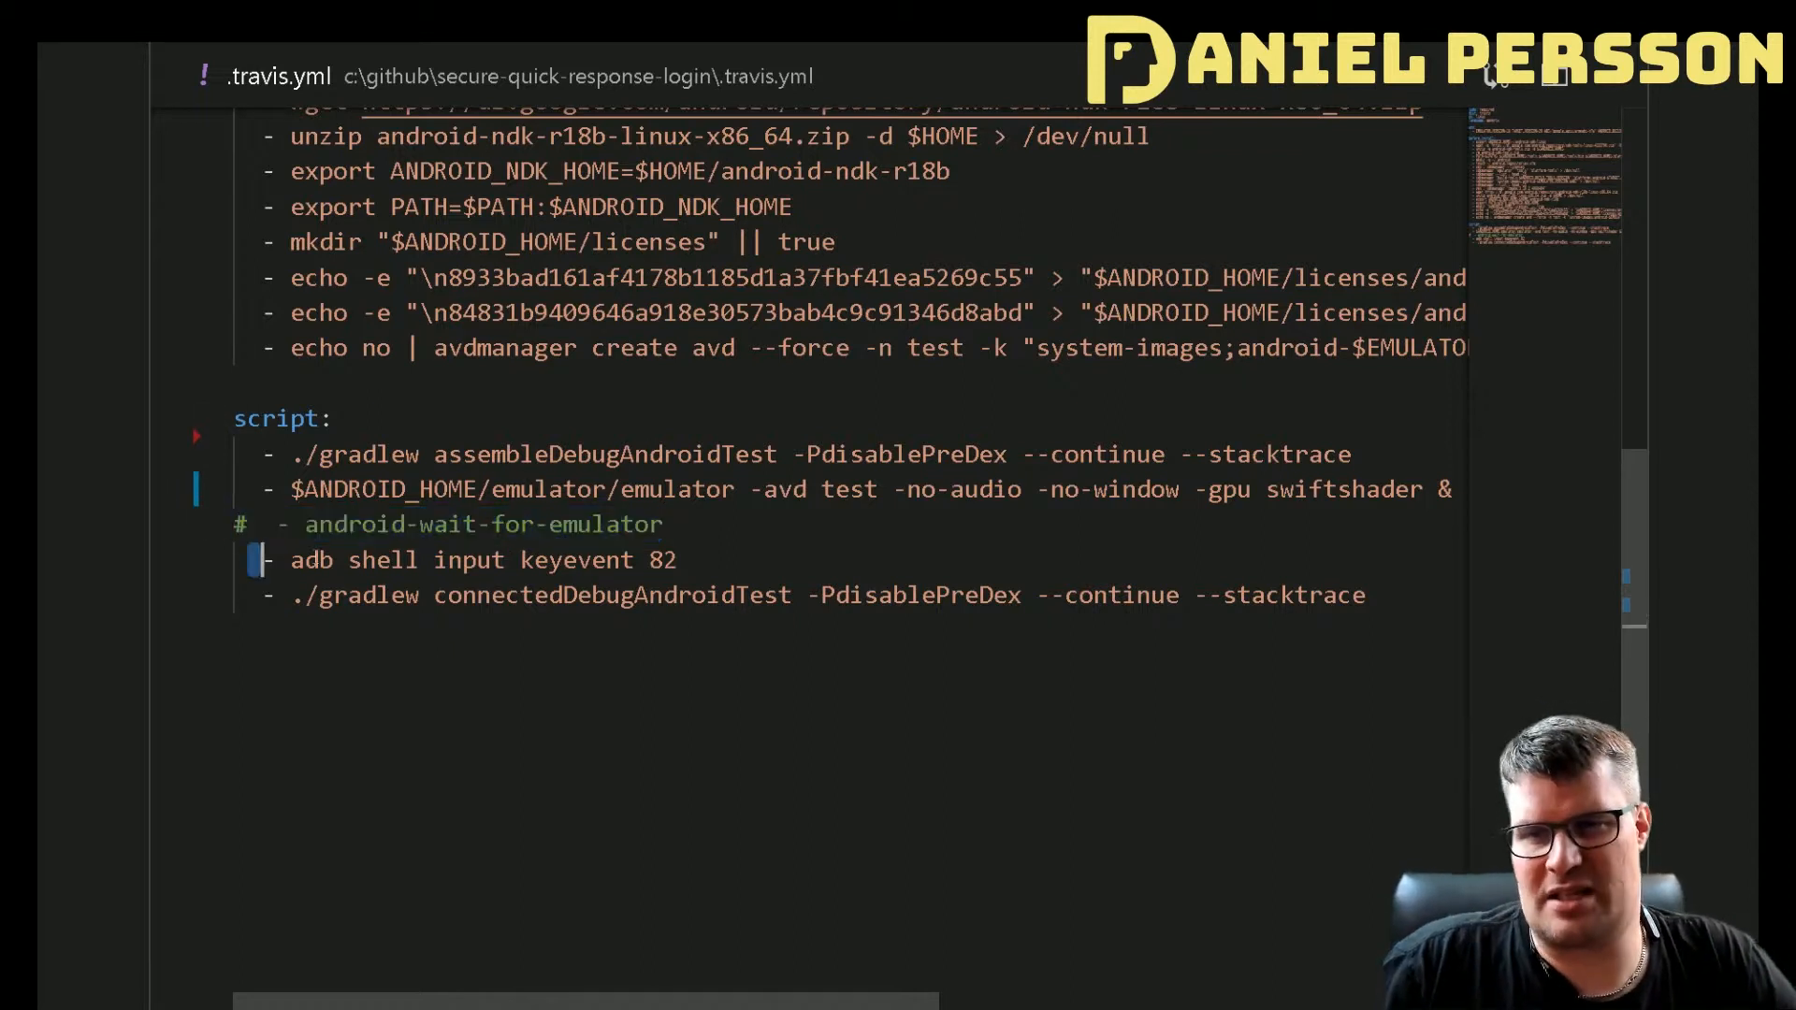
pyautogui.doubleClick(481, 560)
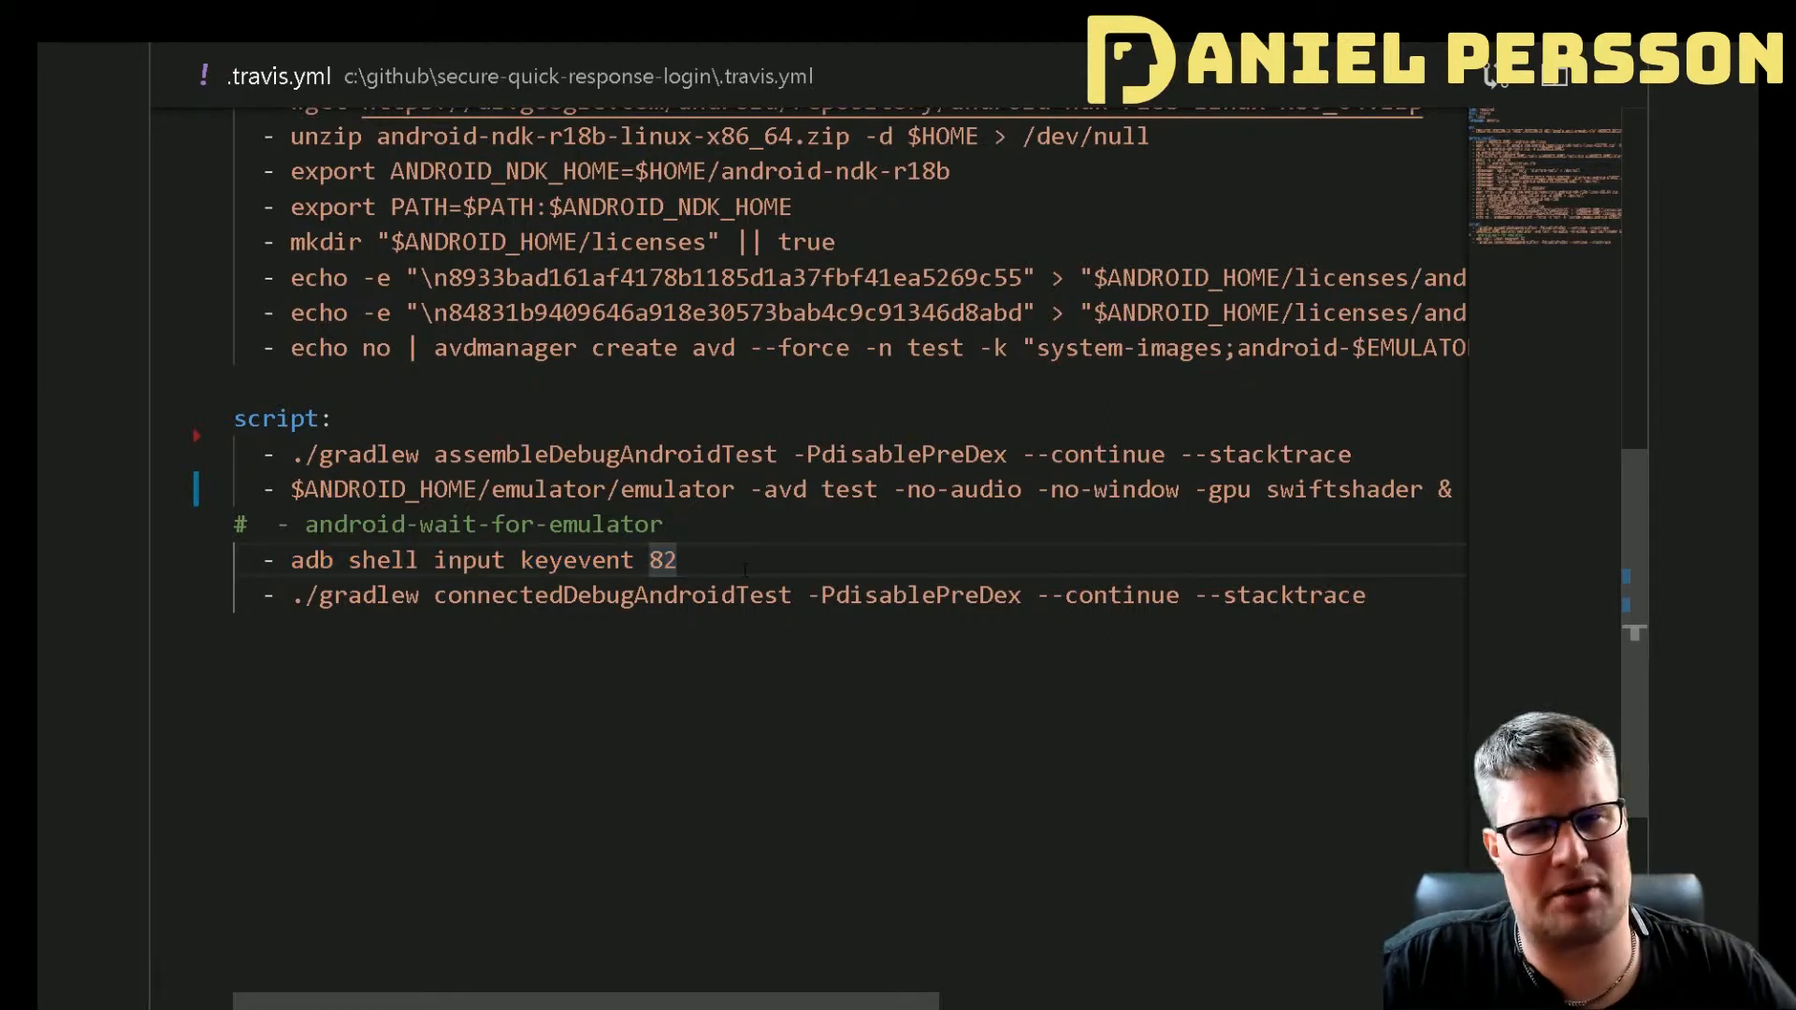
pyautogui.tripleClick(458, 561)
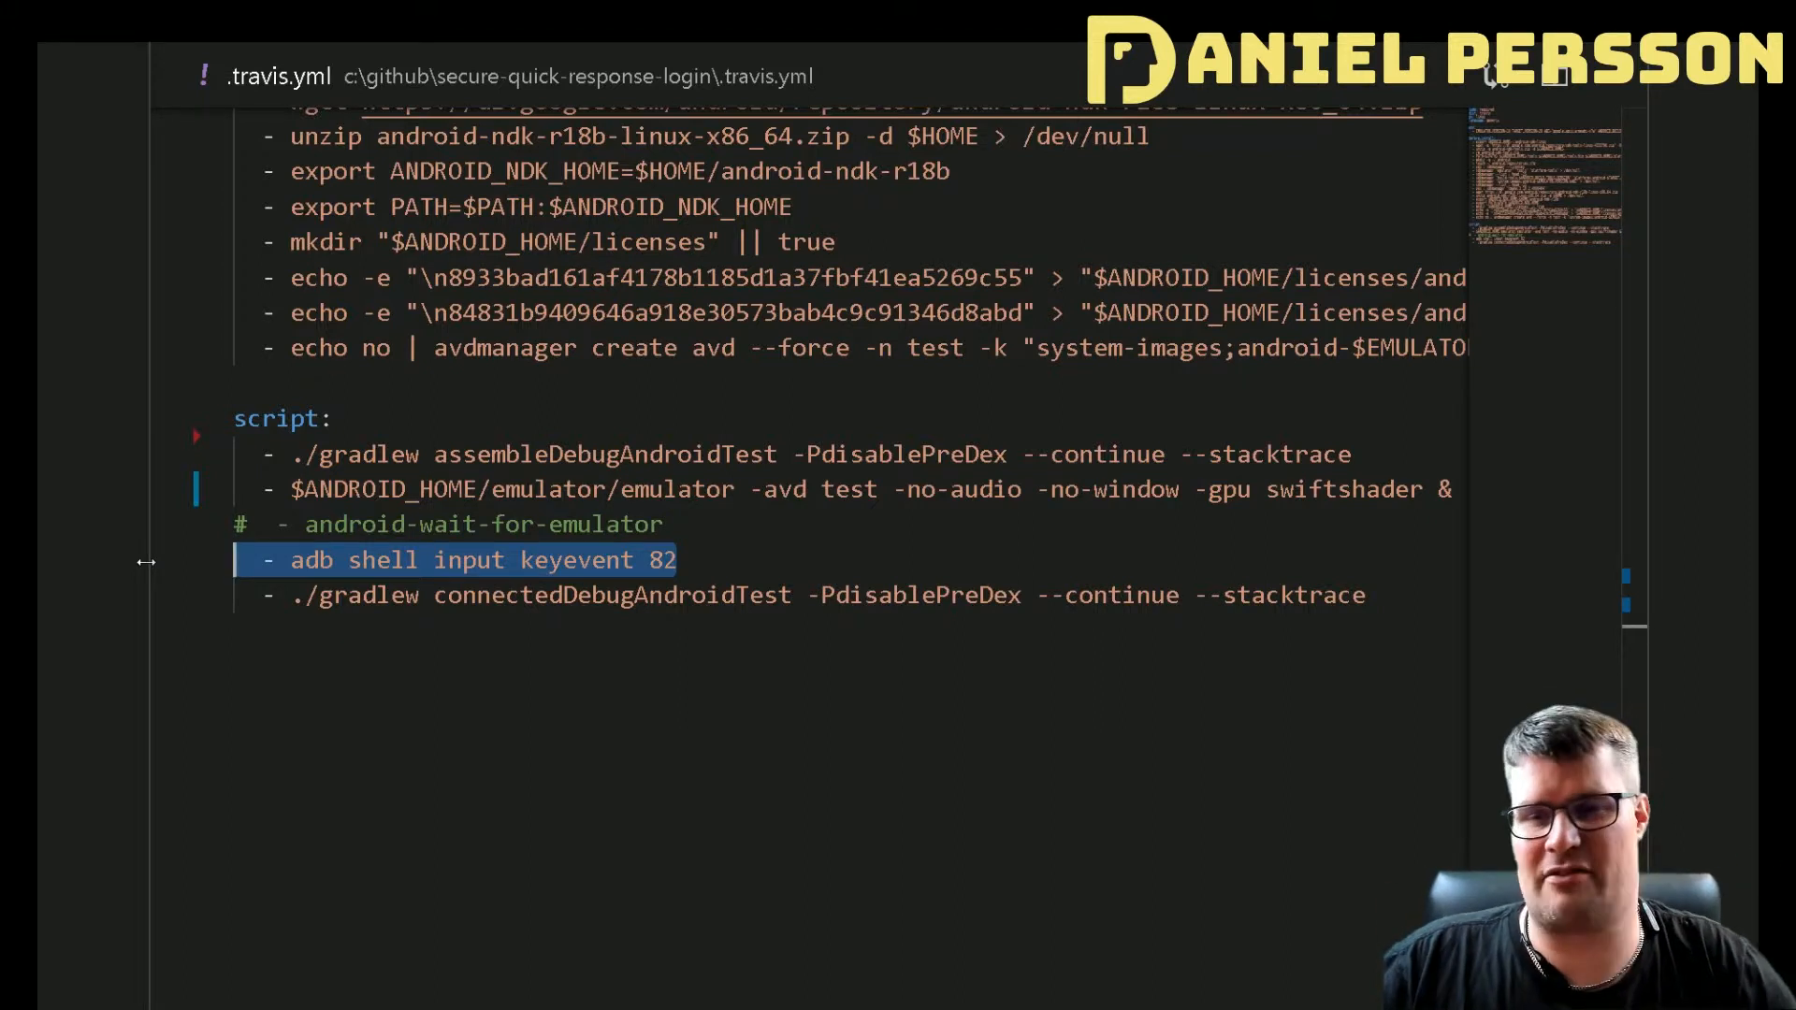
pyautogui.doubleClick(610, 594)
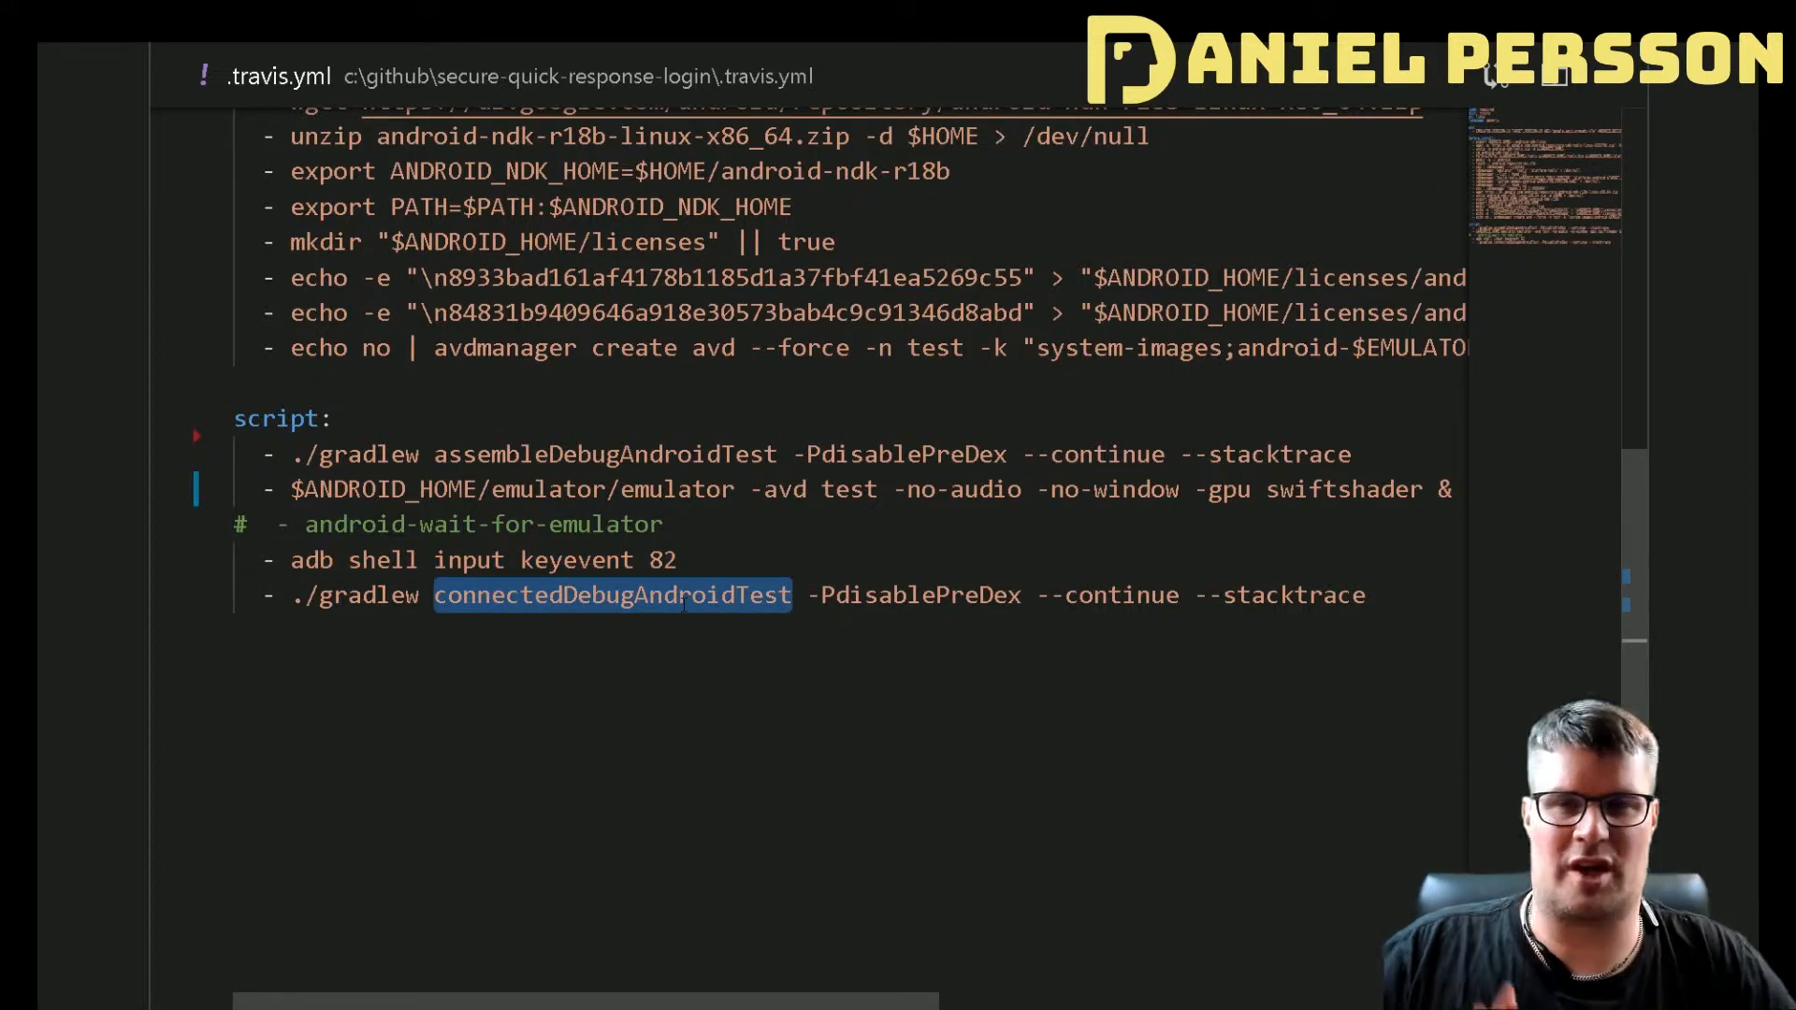